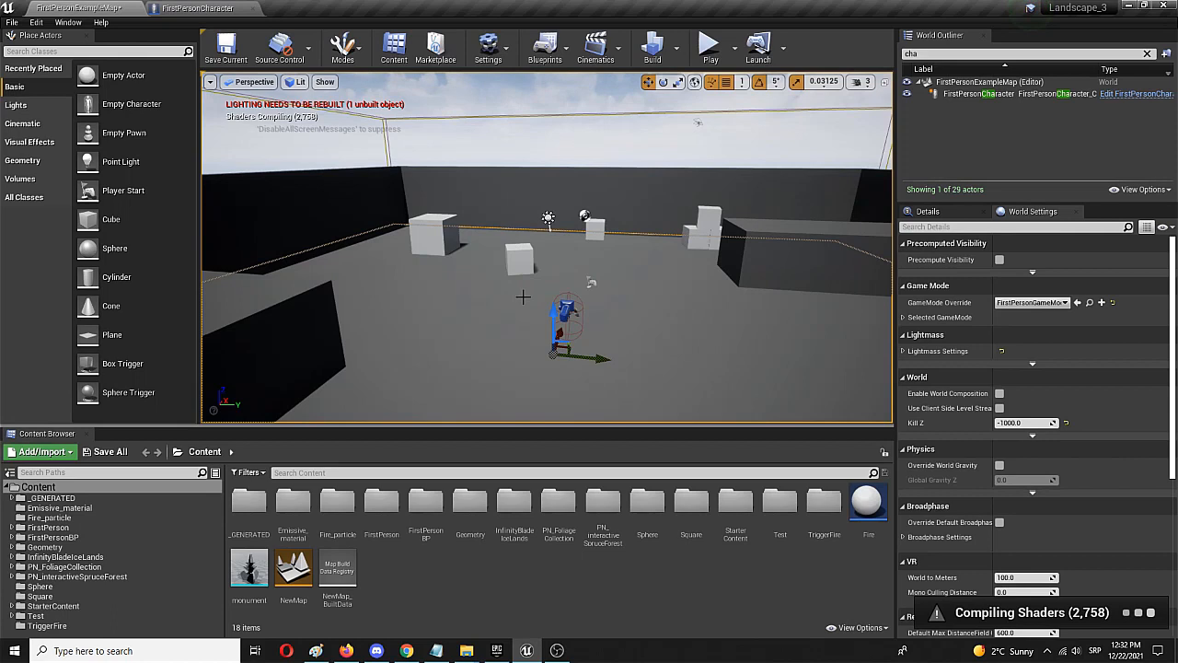
mouse_move(525, 295)
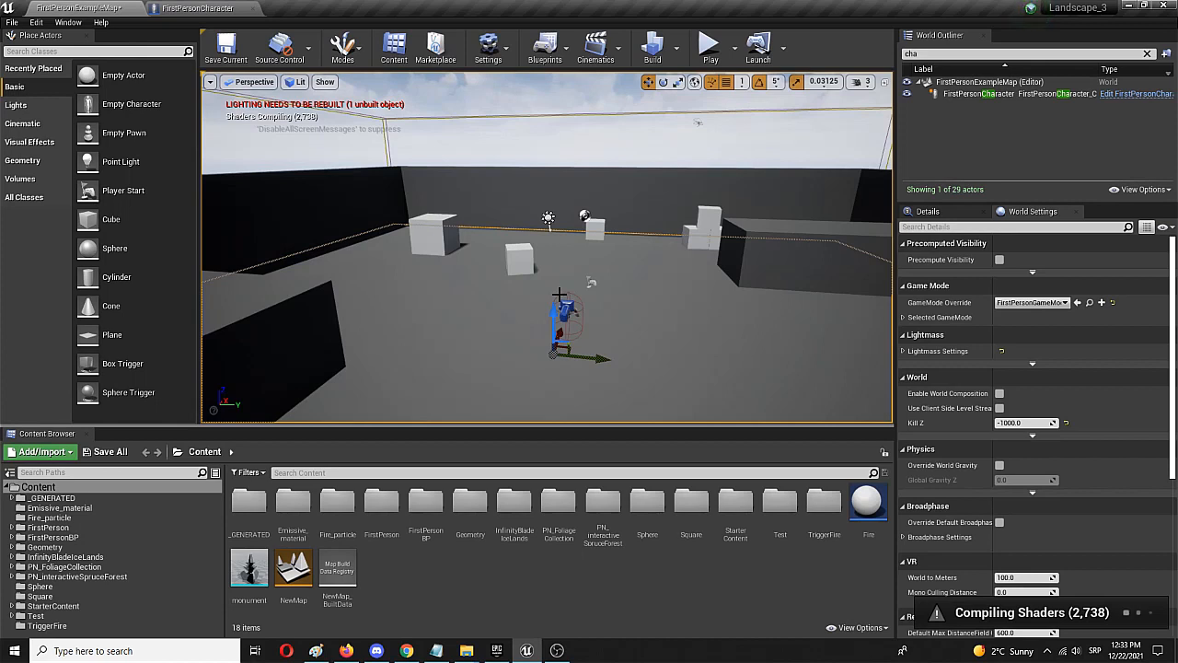
mouse_move(537, 291)
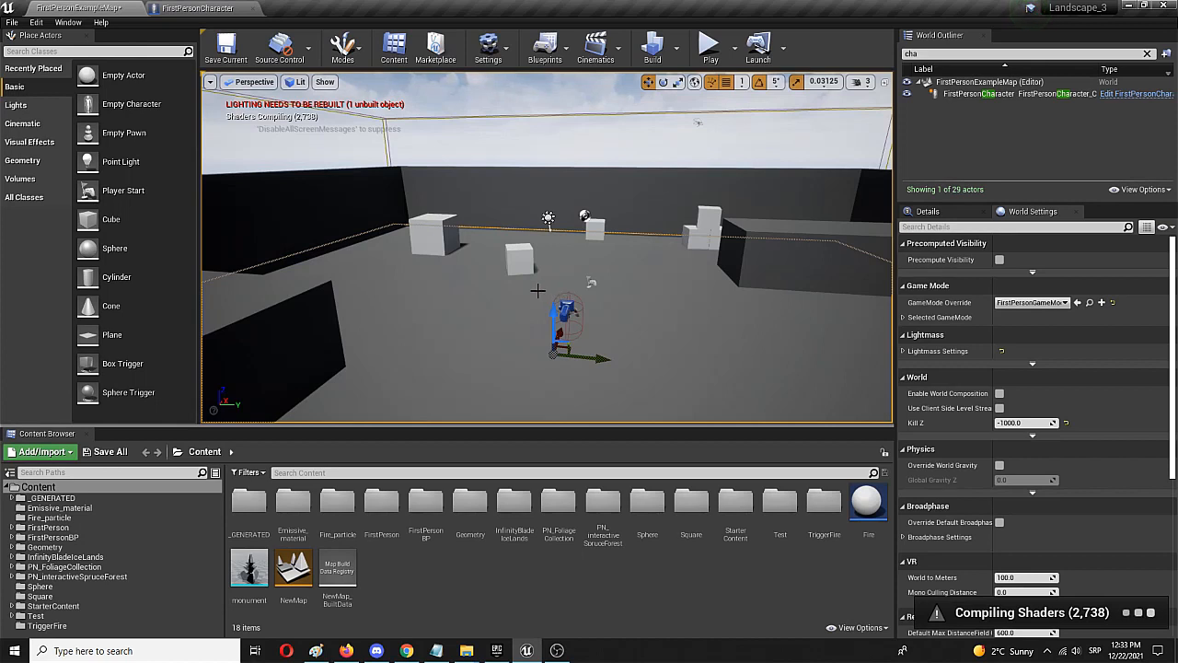
mouse_move(530, 292)
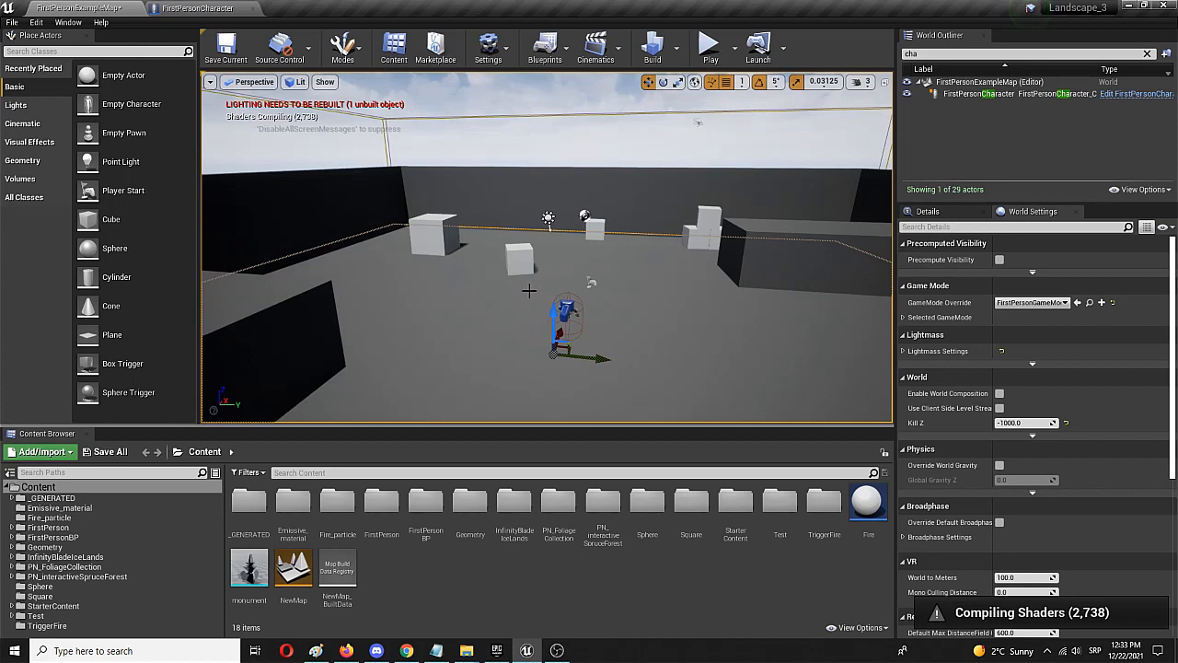
mouse_move(529, 291)
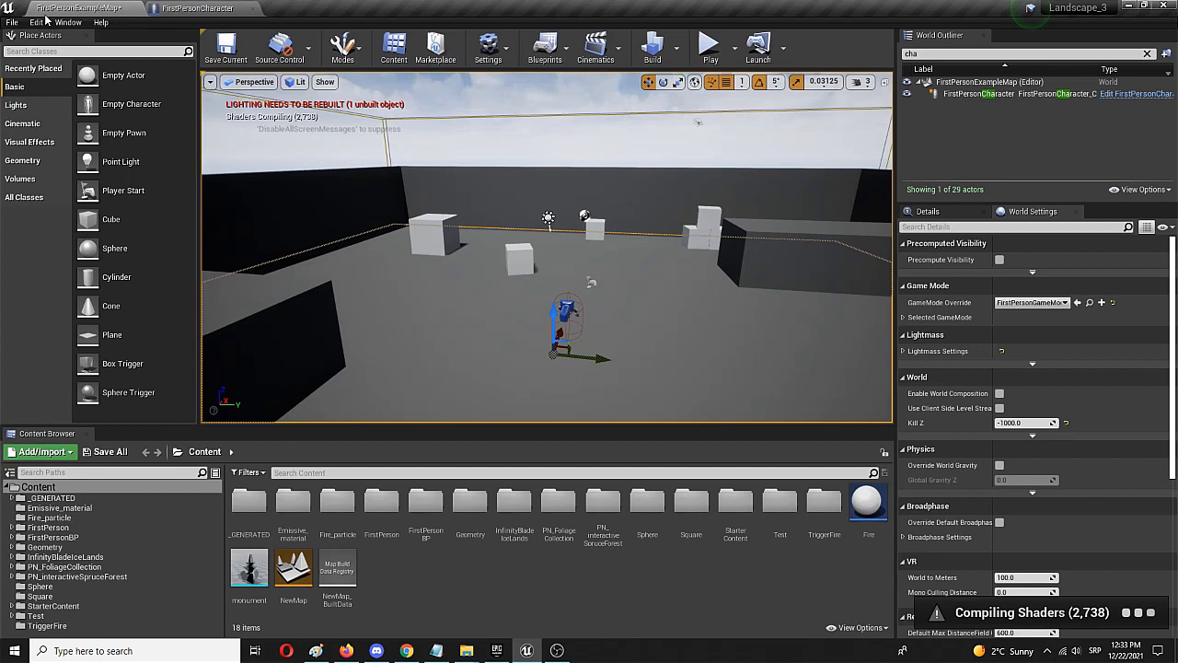
Step: Open Project Settings at the Engine Input page listing the Jump, Fire and ResetVR mappings
click(38, 19)
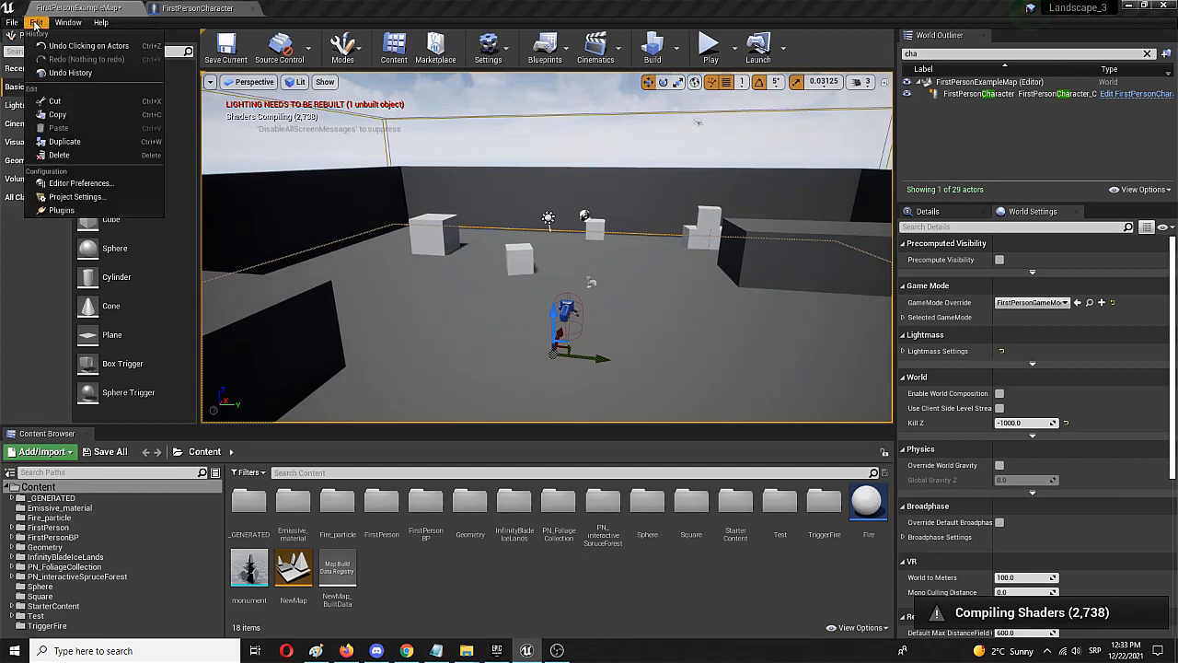
mouse_move(76, 197)
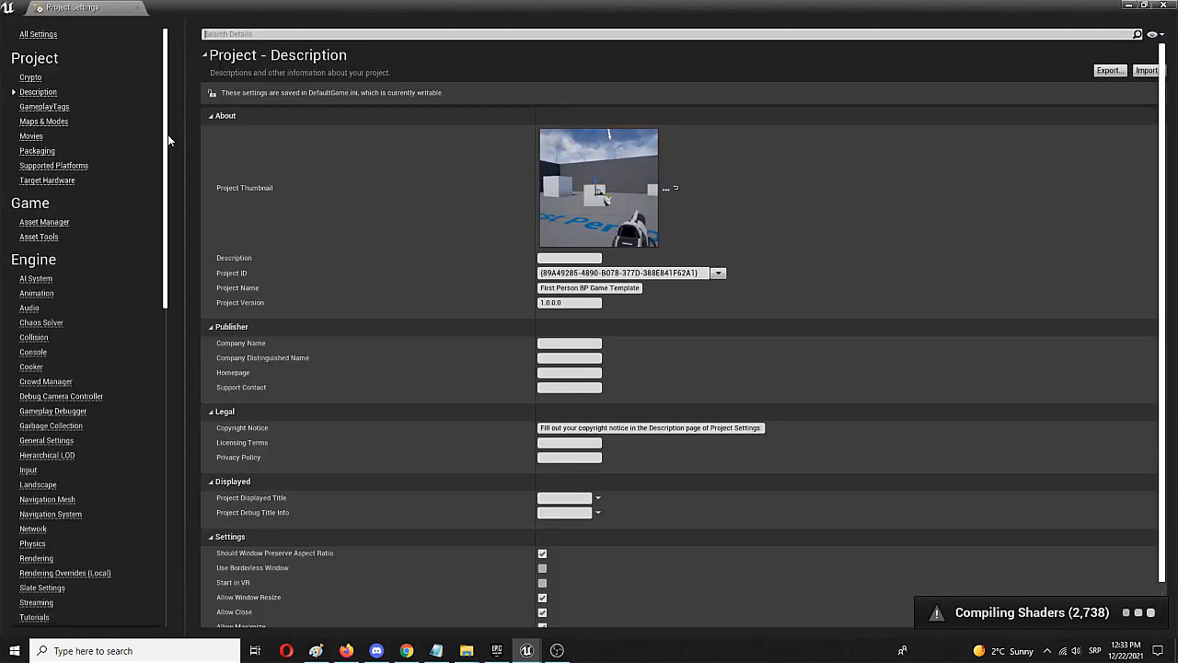
mouse_move(129, 180)
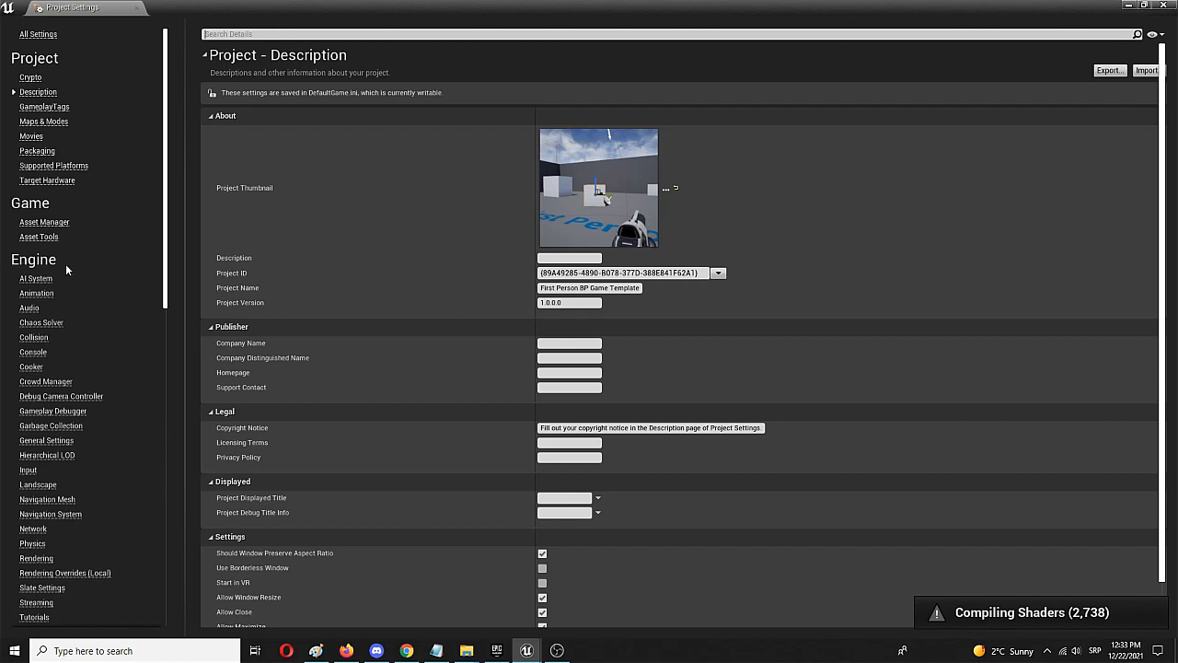
mouse_move(24, 476)
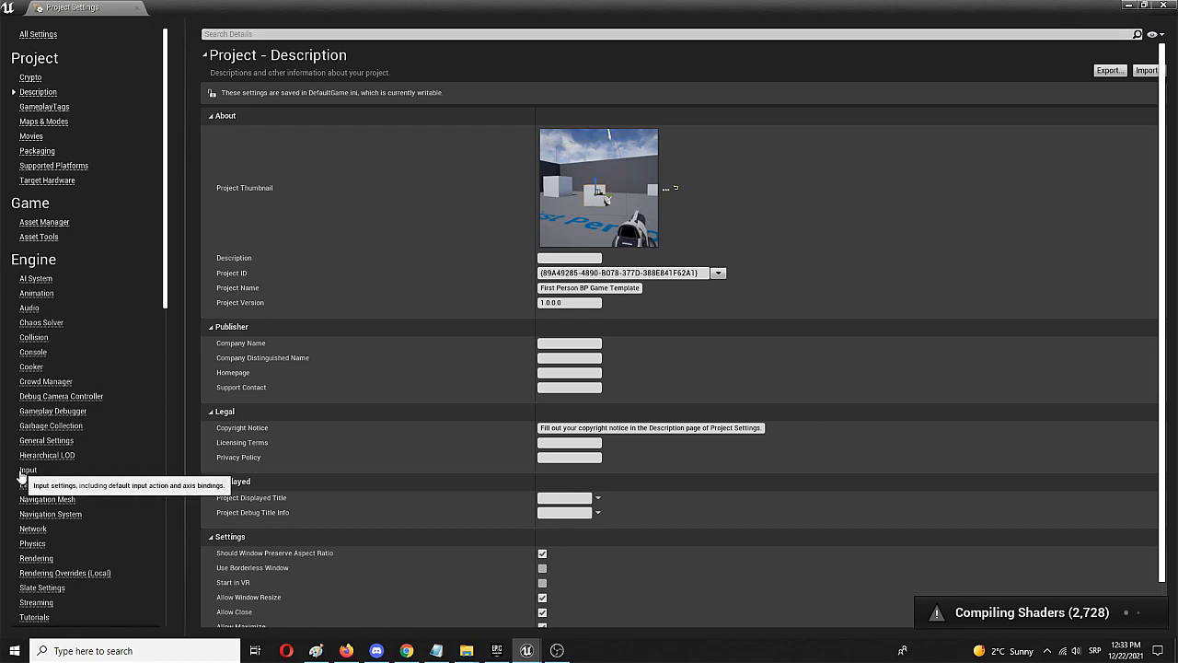
click(28, 469)
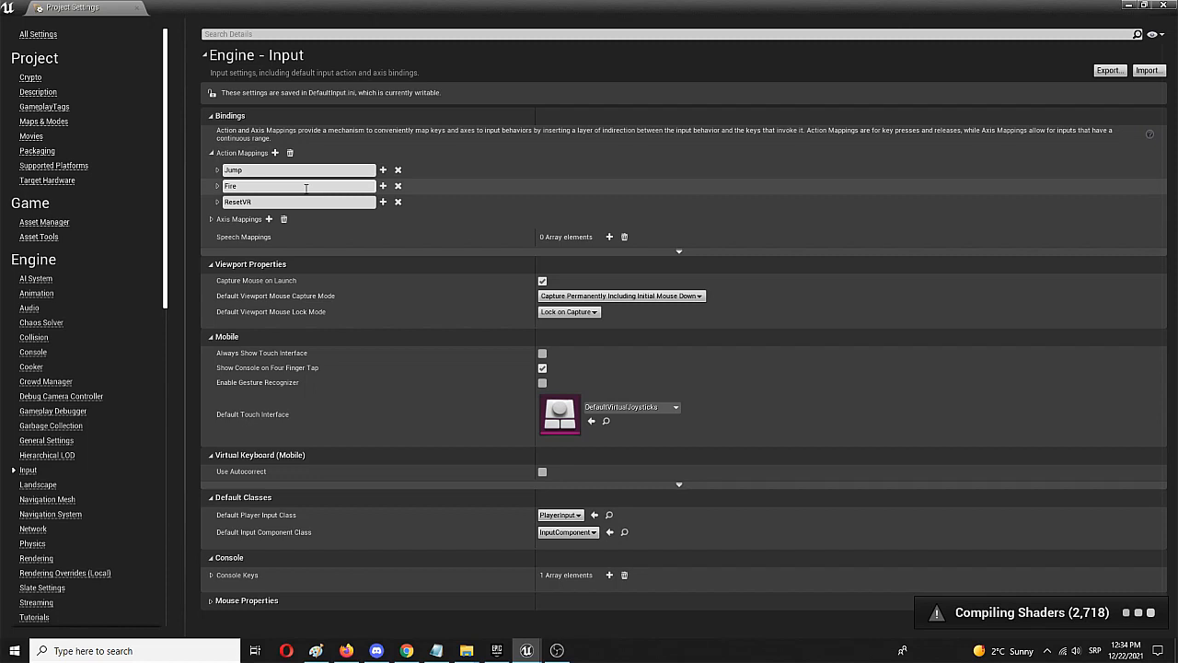
mouse_move(356, 180)
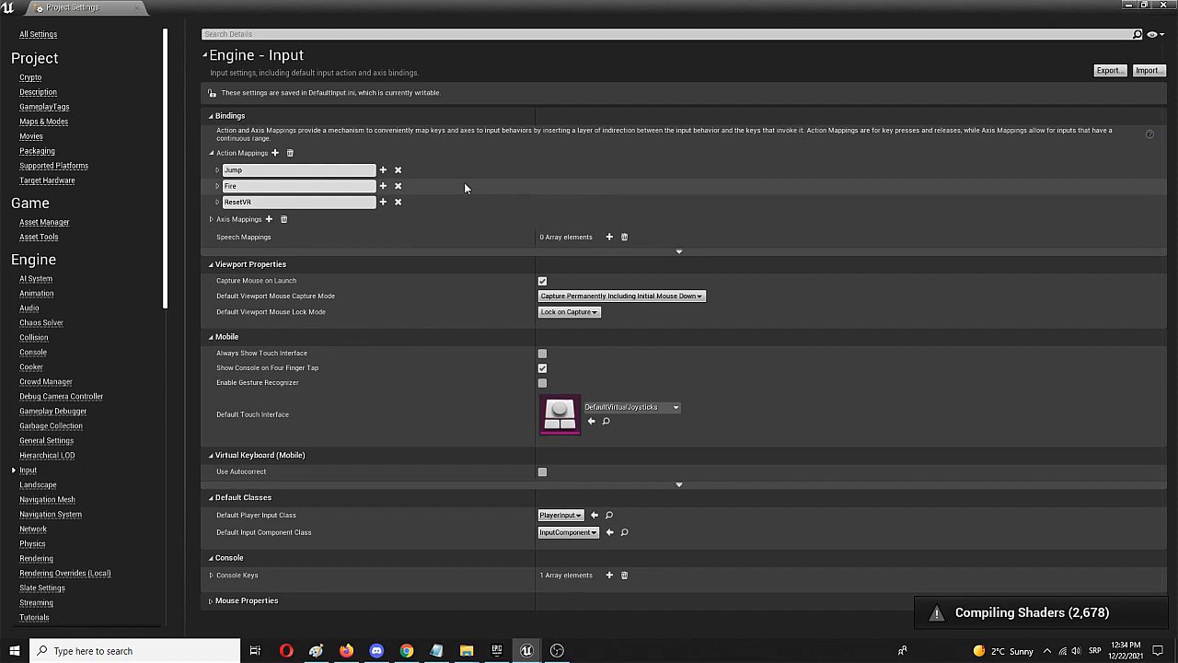
mouse_move(446, 186)
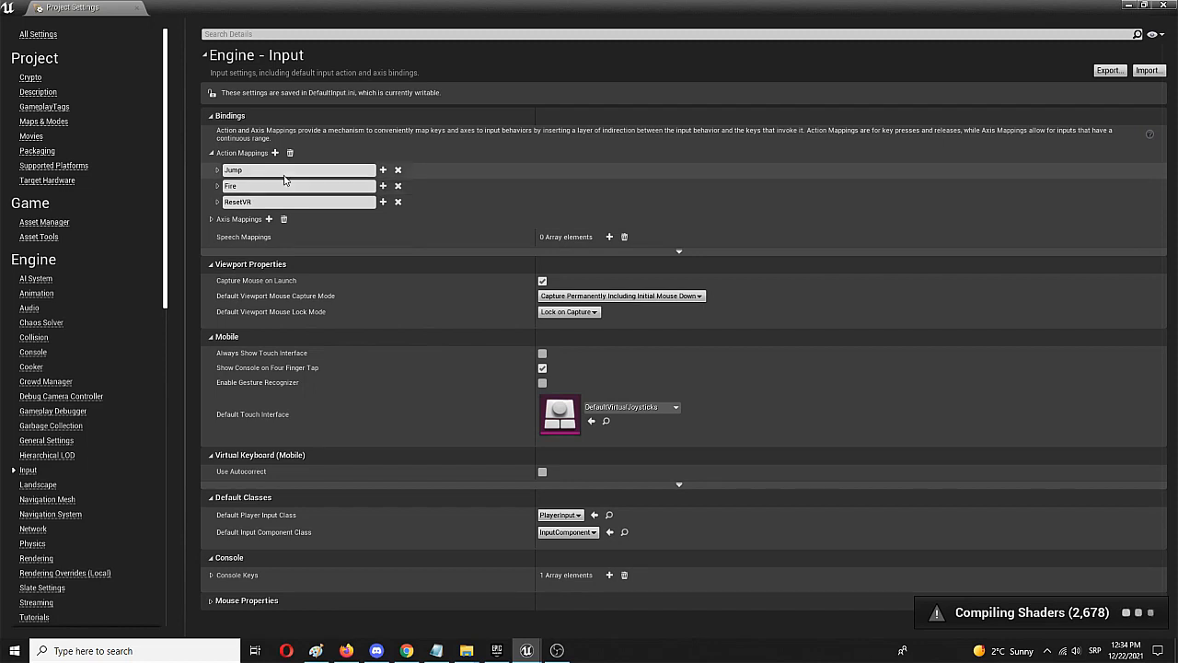
mouse_move(275, 152)
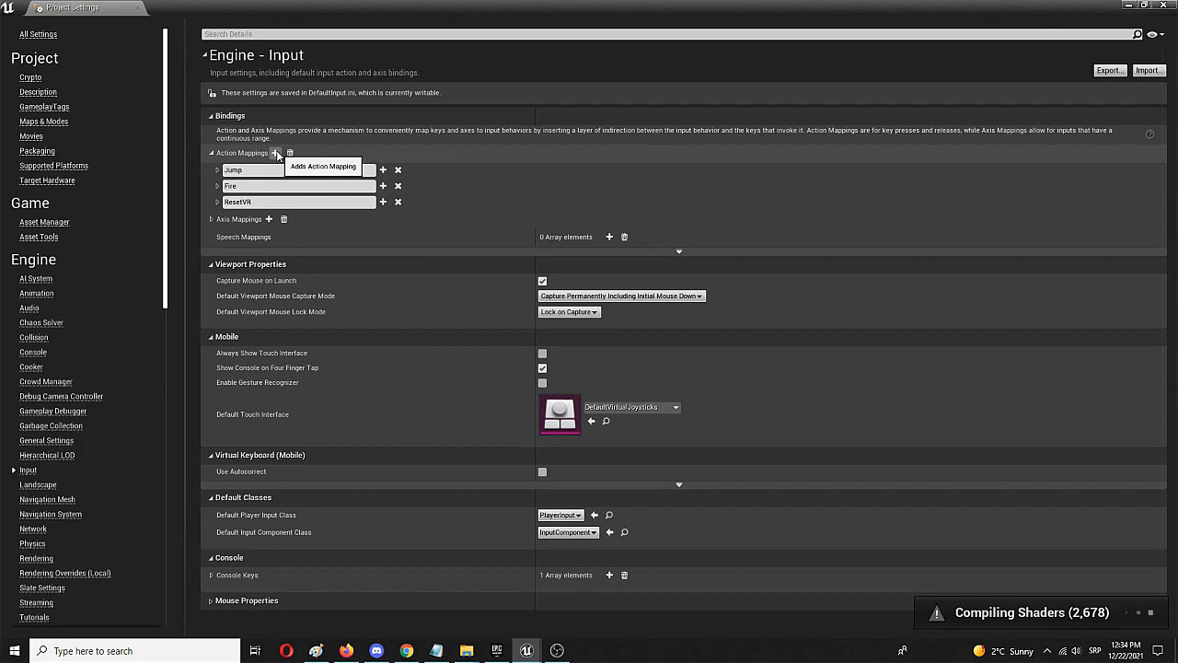
Step: Add a new action mapping named Crouch, bound to Left Shift
click(275, 153)
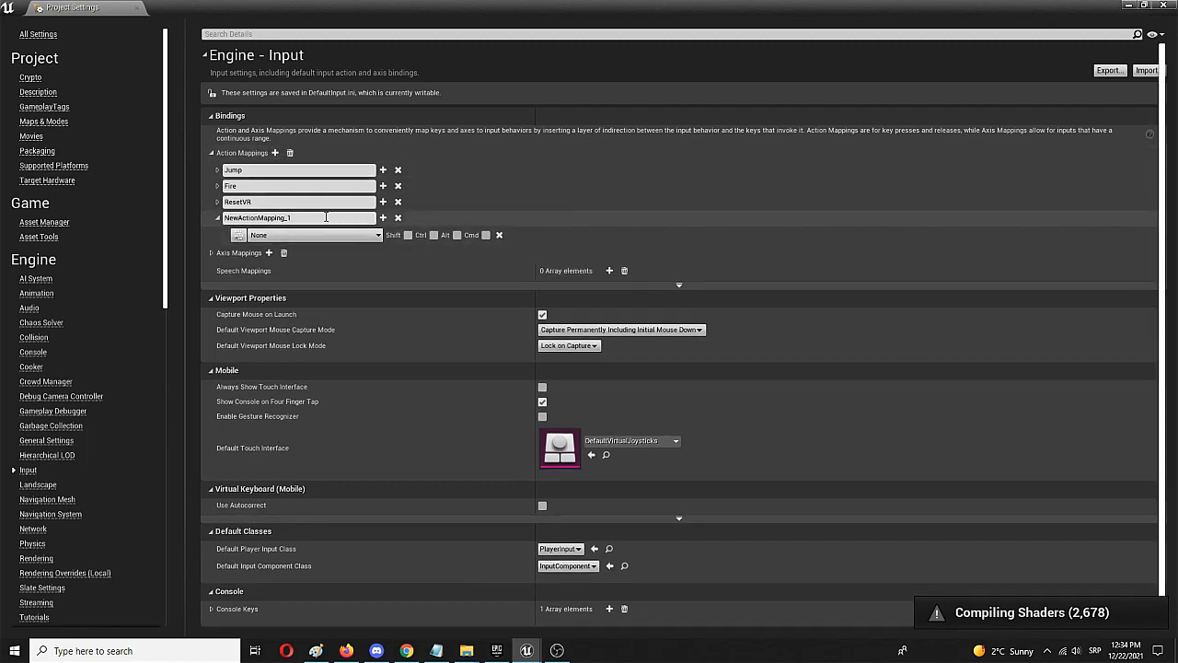
text(Crouch)
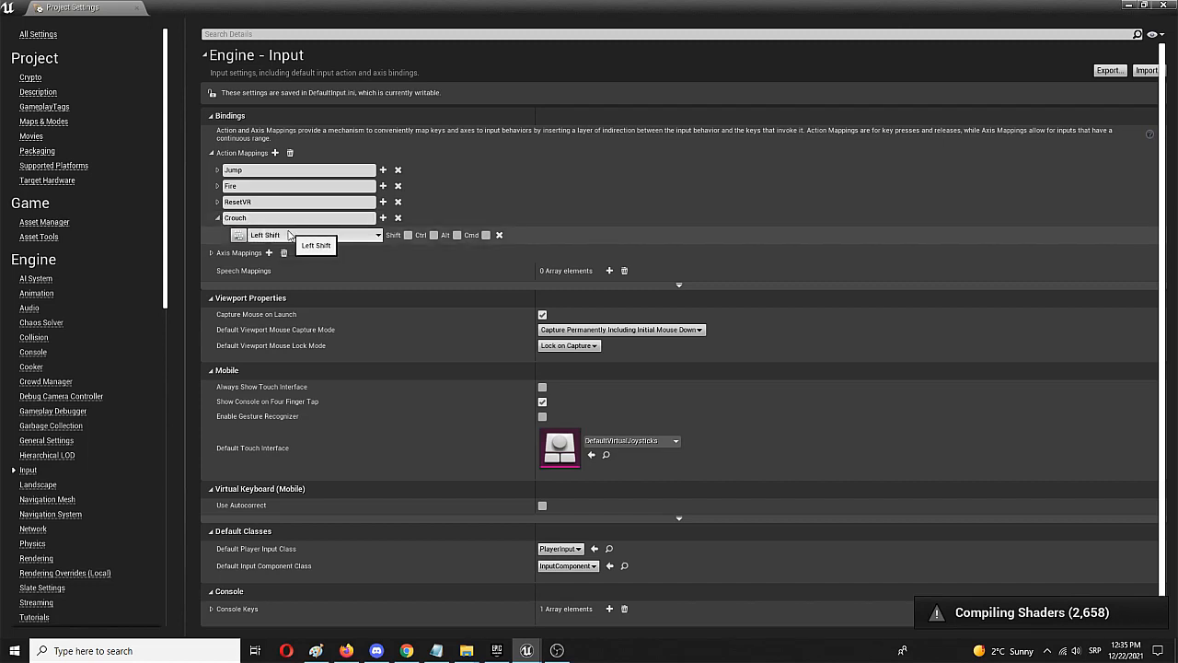
mouse_move(201, 212)
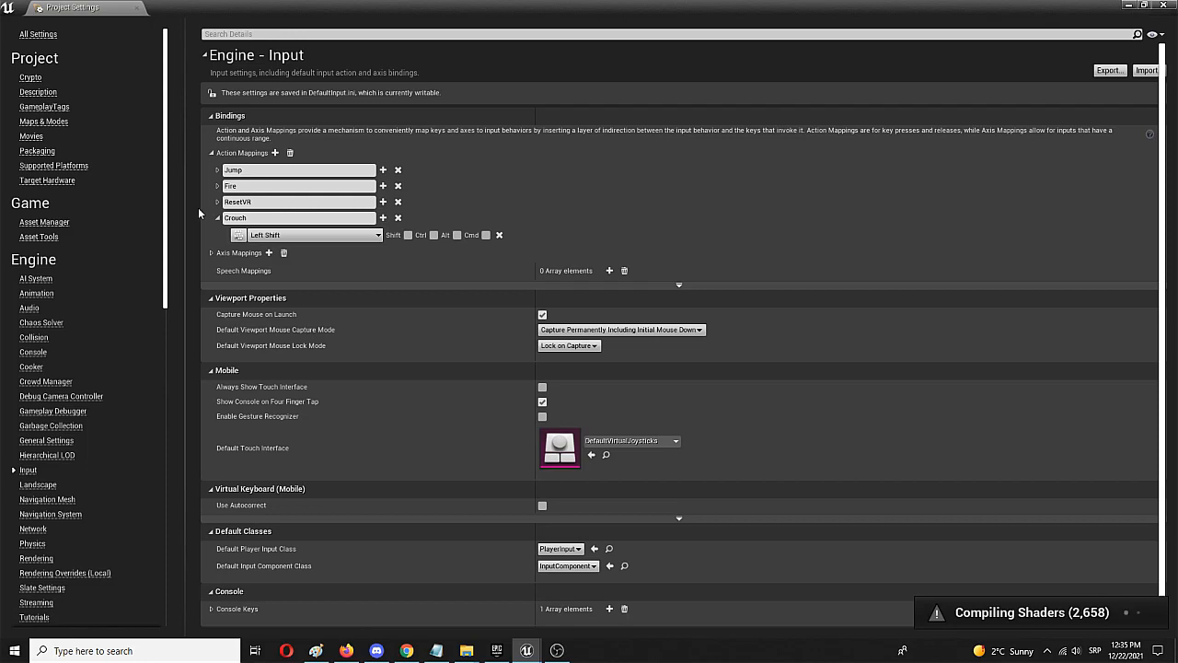
mouse_move(136, 11)
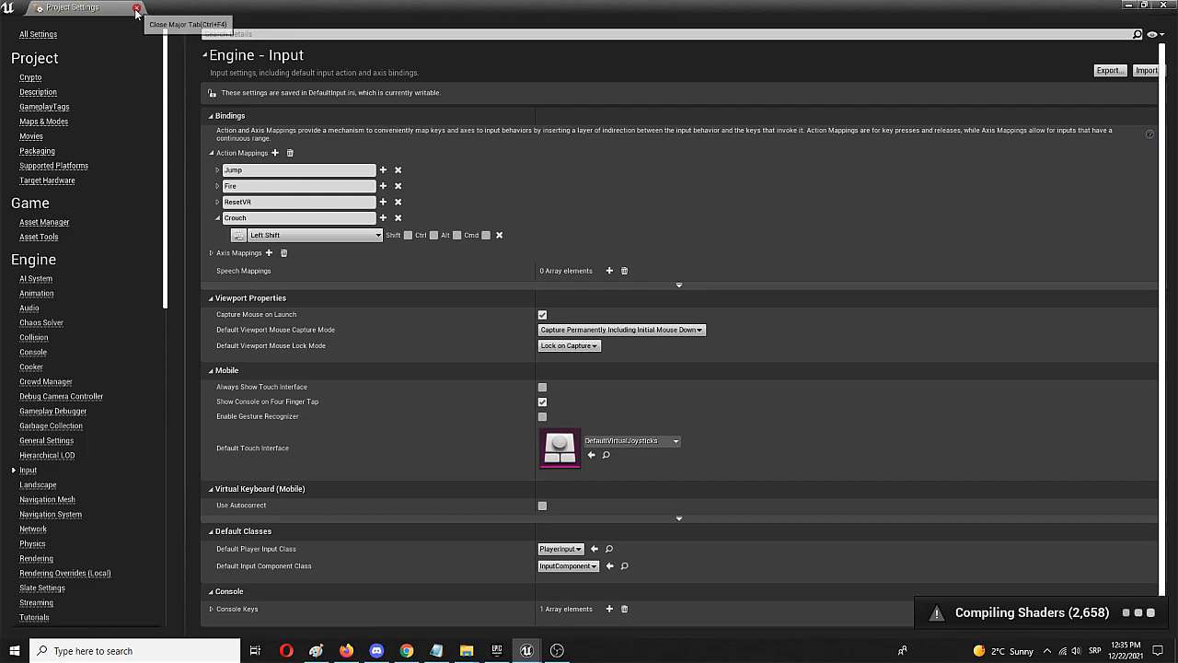
Step: Close Project Settings and open the FirstPersonCharacter blueprint from the actor's context menu
click(110, 7)
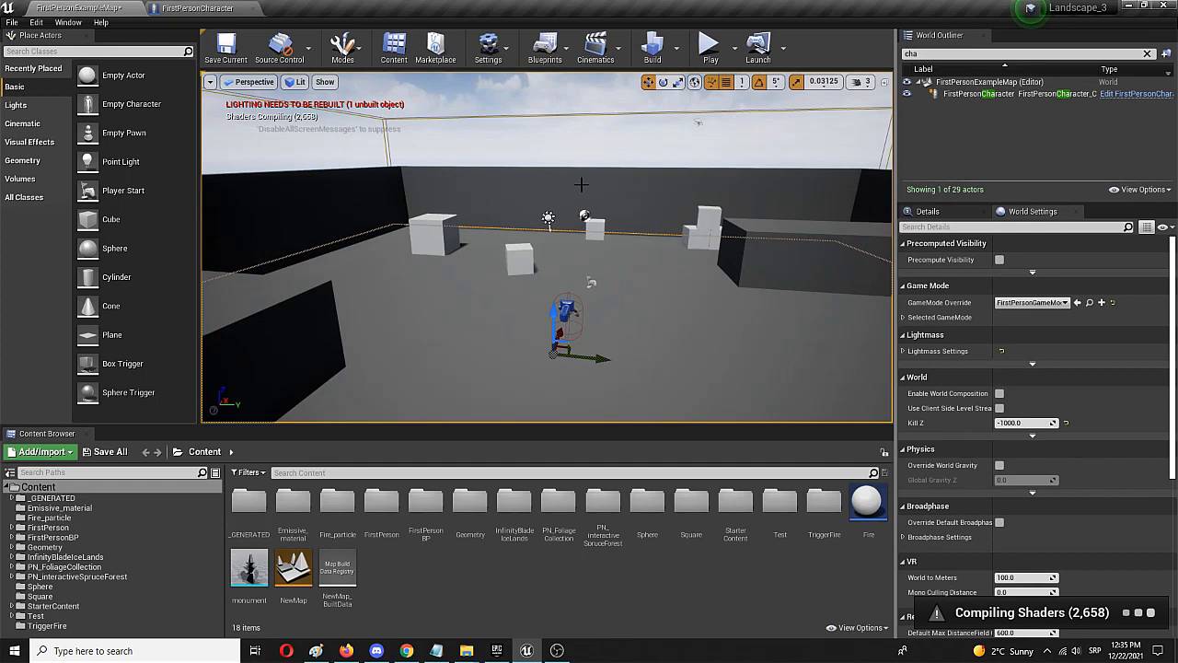
click(989, 94)
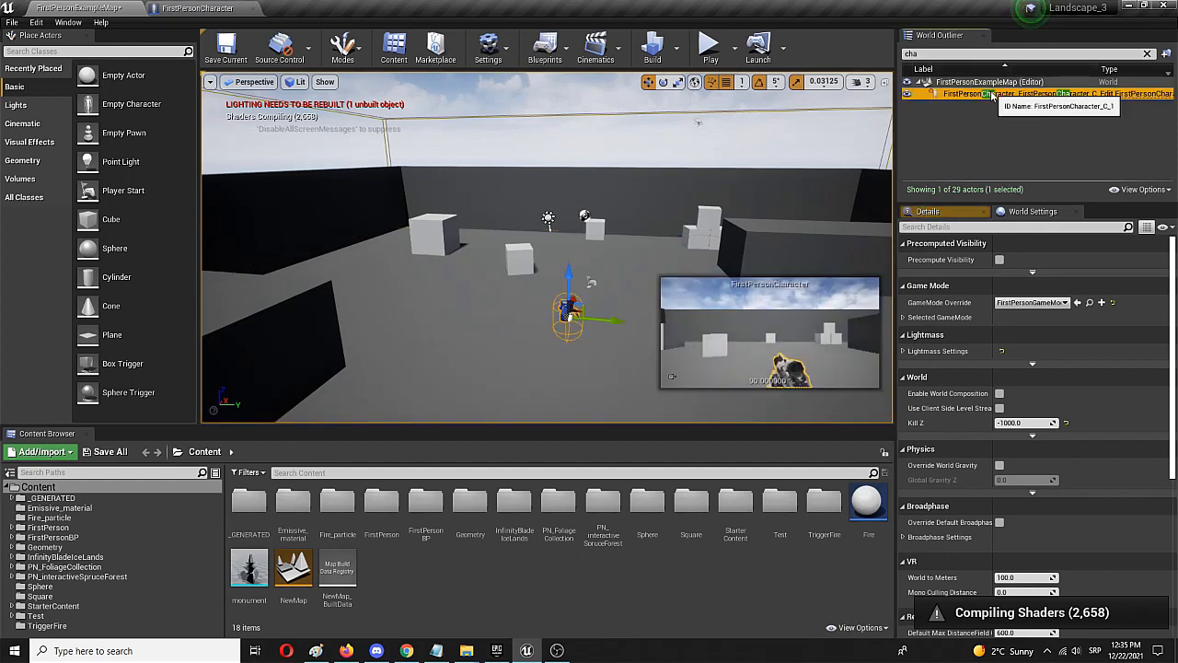
right_click(1013, 94)
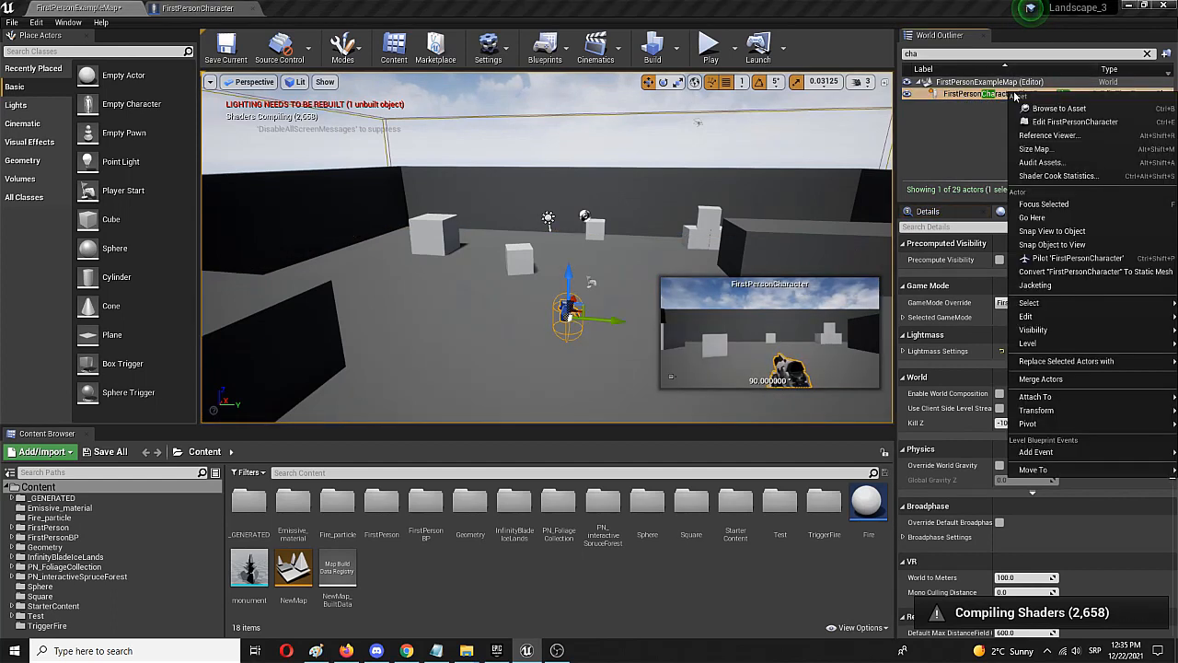
click(1075, 121)
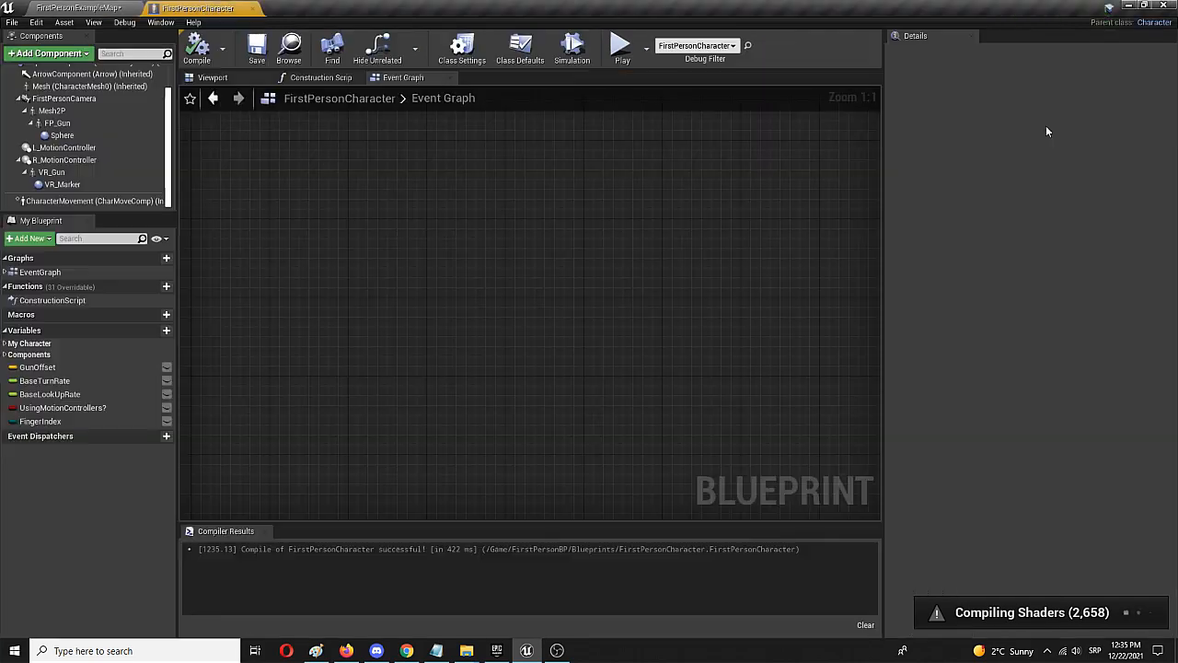
mouse_move(433, 181)
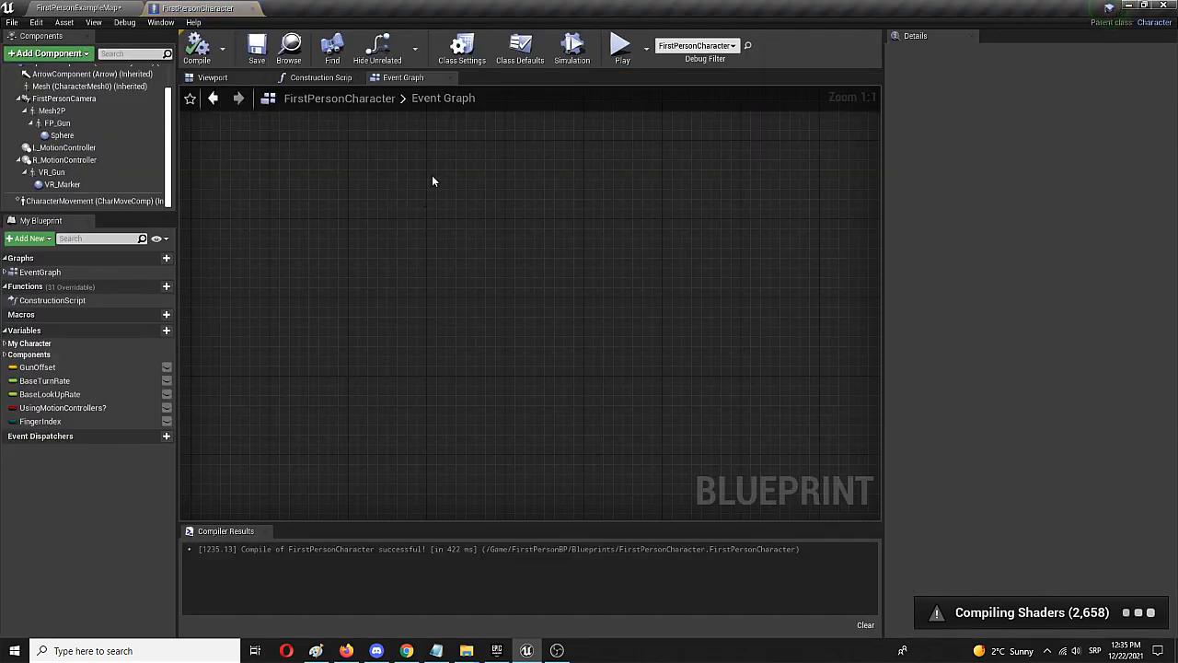
mouse_move(336, 150)
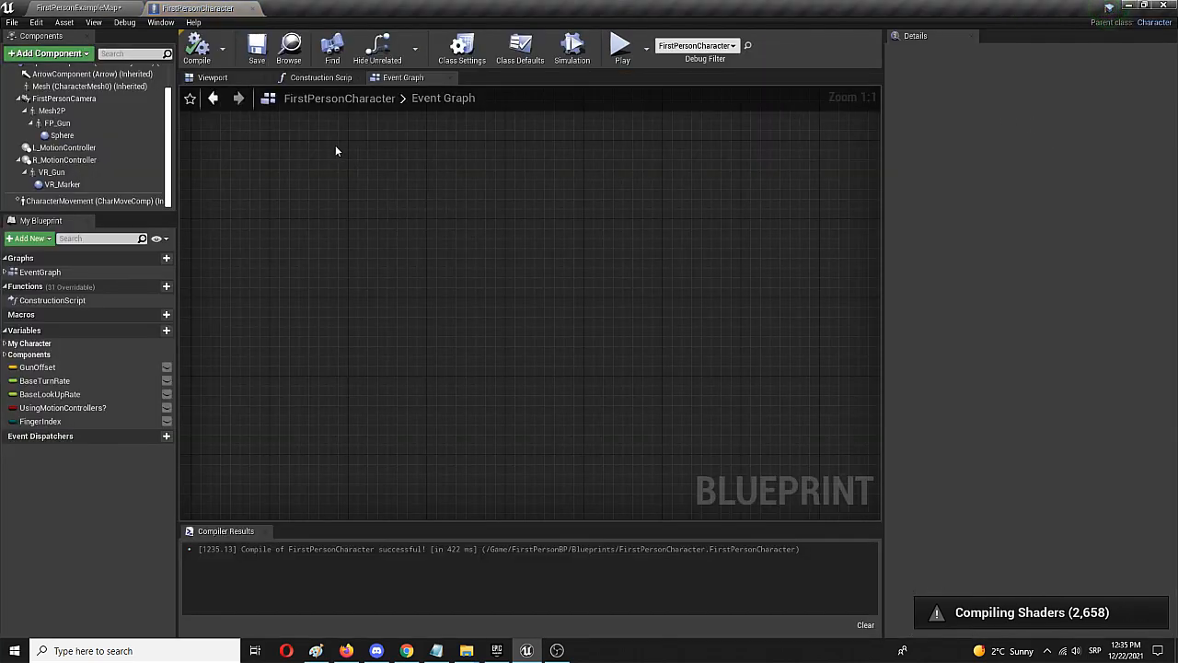
mouse_move(333, 146)
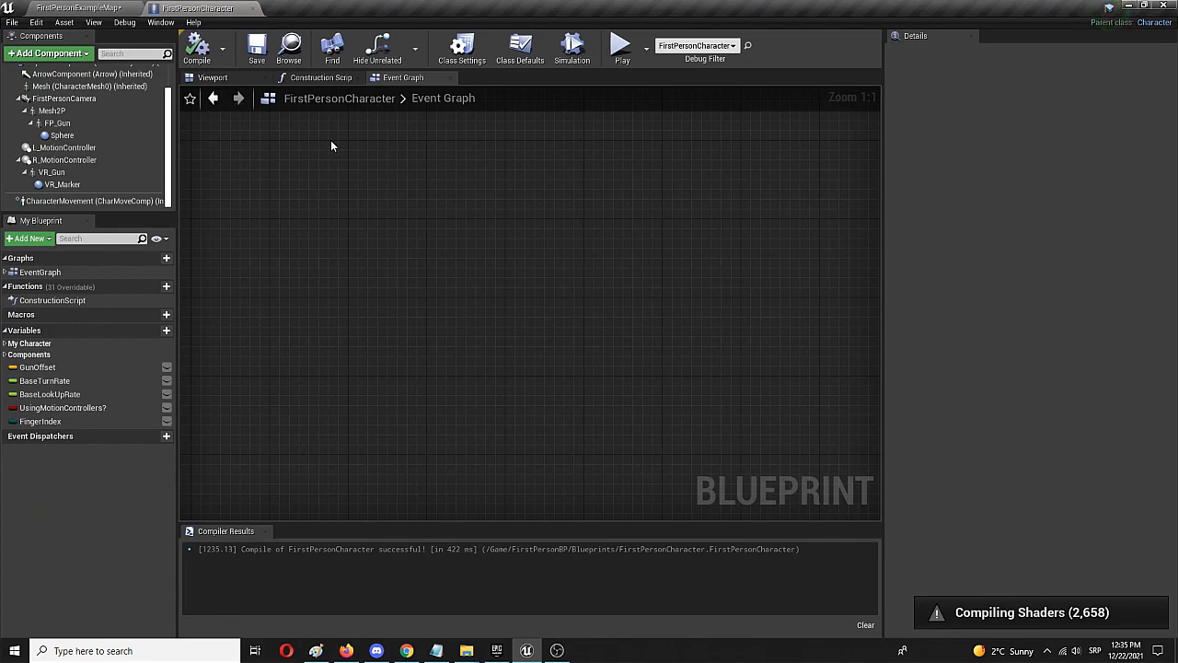
mouse_move(329, 147)
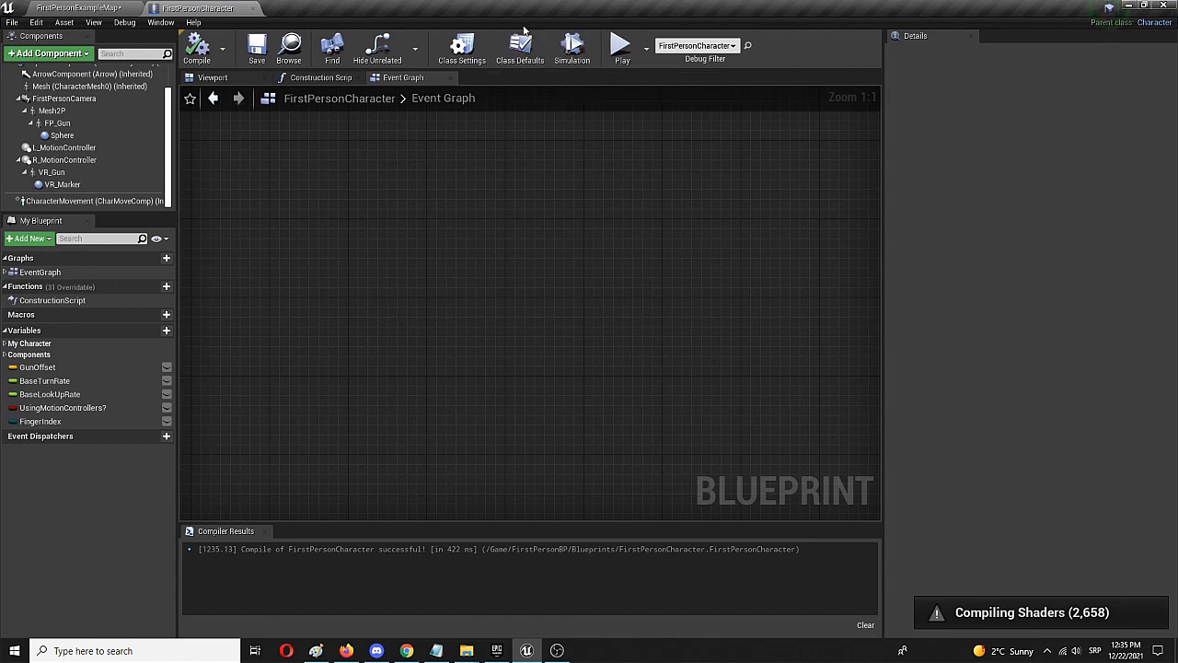
Step: Check Crouched Eye Height is 32 in Class Defaults, then clear the search filter
click(515, 47)
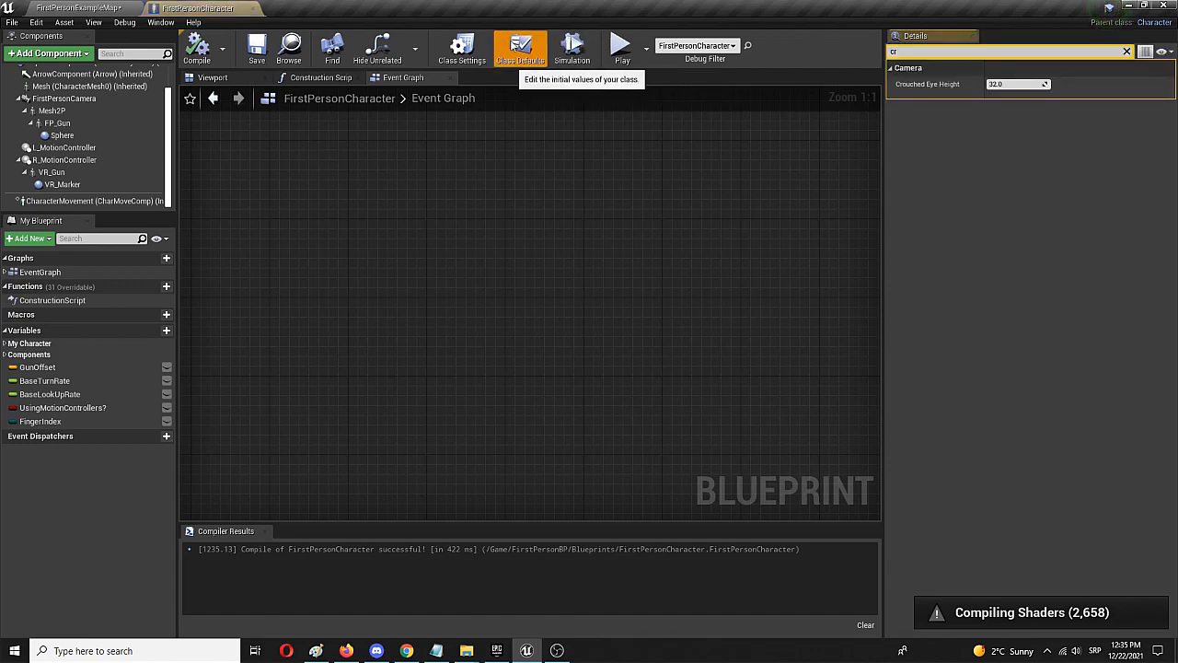
click(1125, 52)
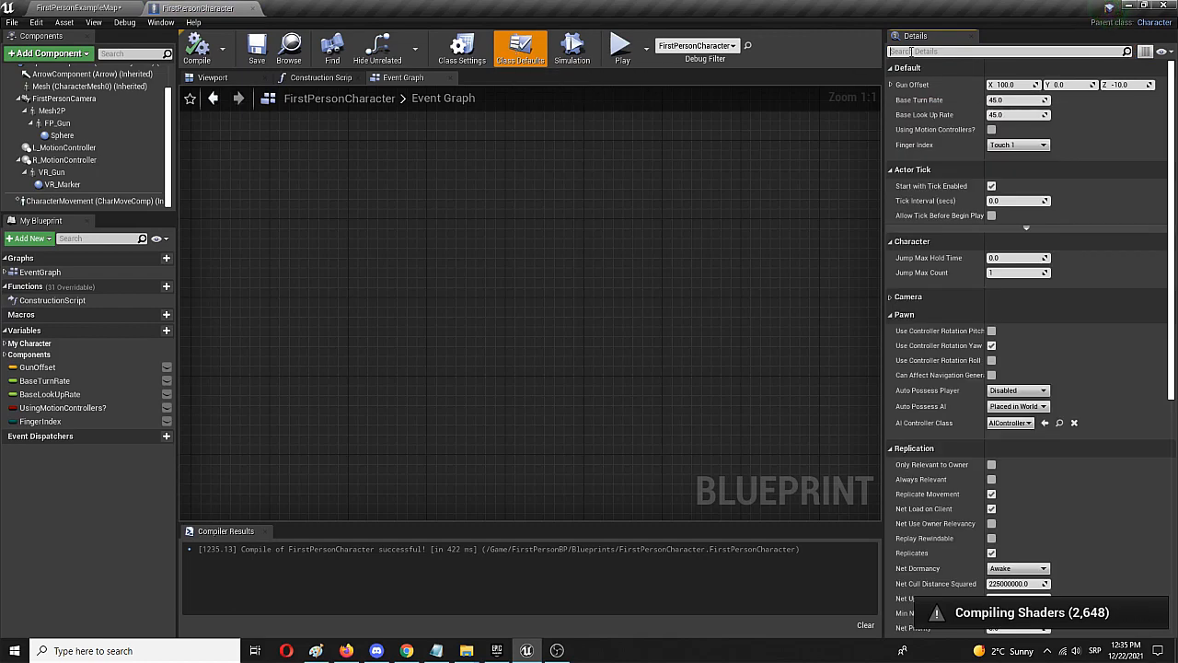
text(d)
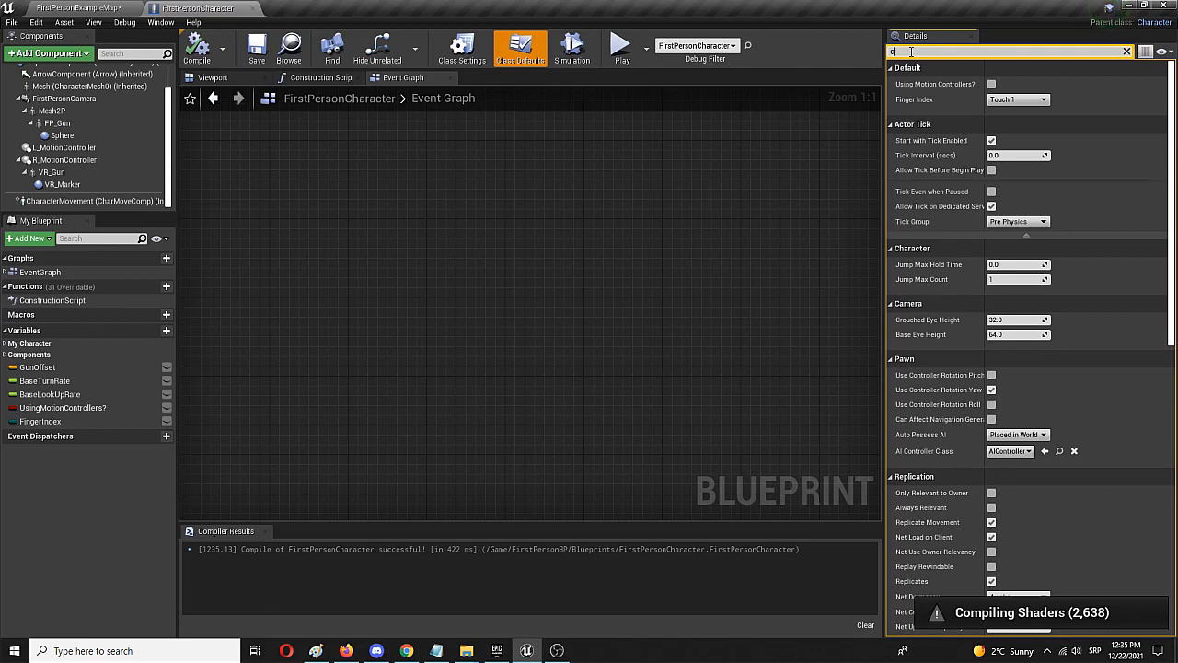
text(ro)
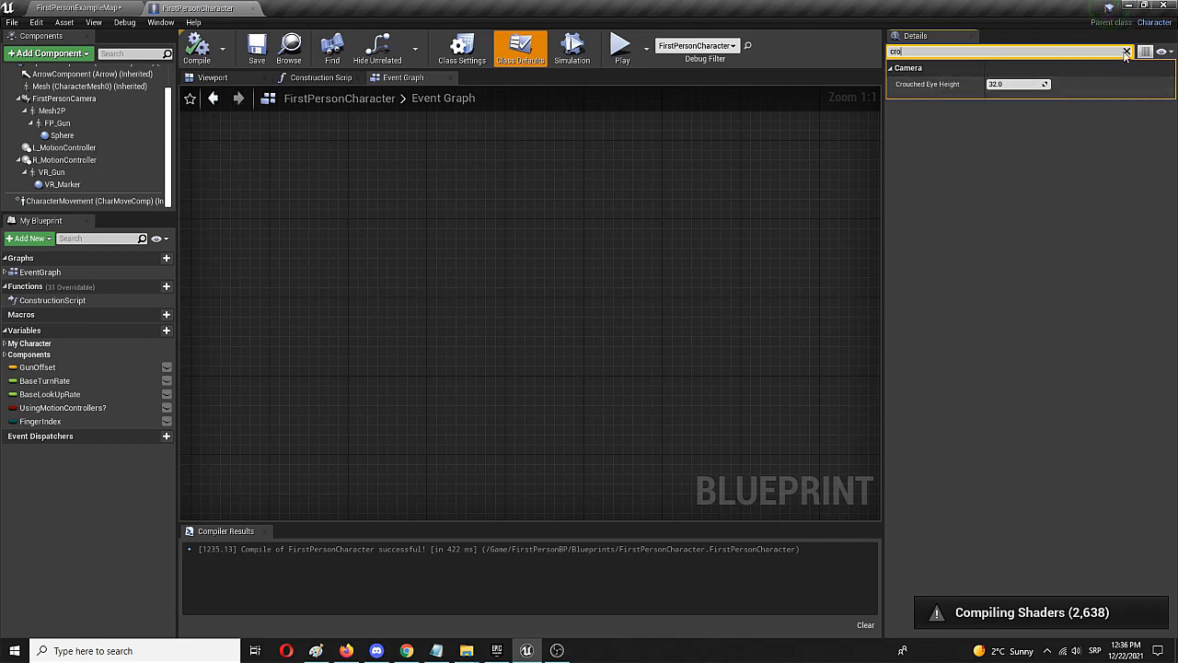
click(1100, 52)
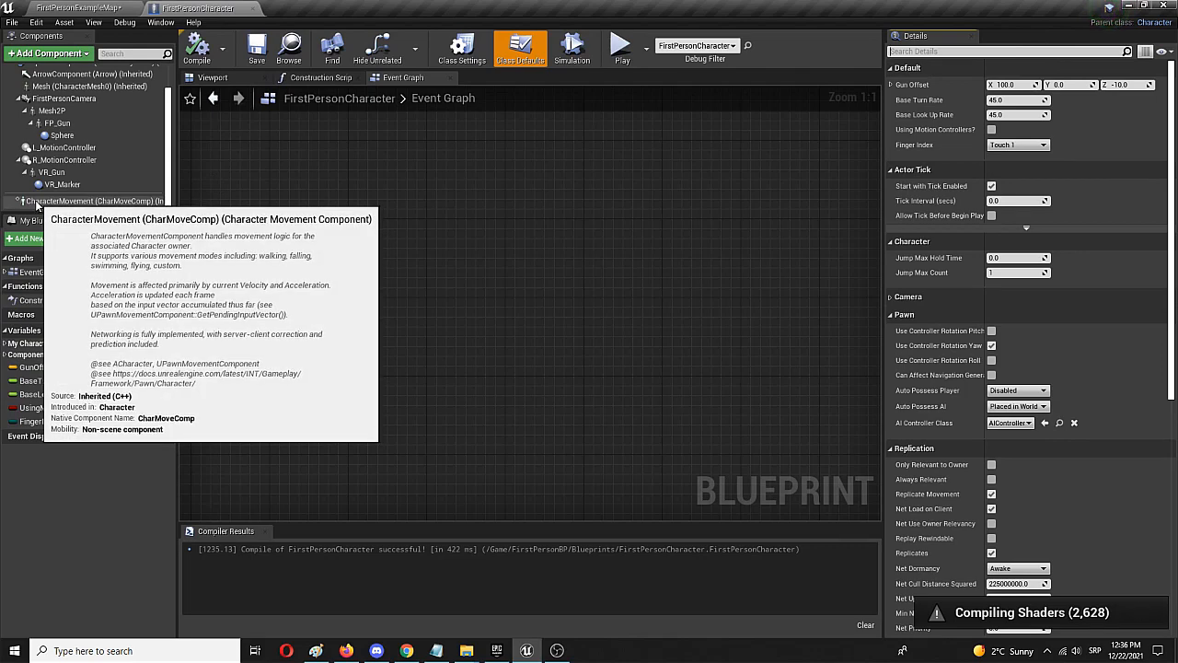
Step: Tick Can Crouch under Movement Capabilities on the CharacterMovement component
click(89, 200)
text(crouch)
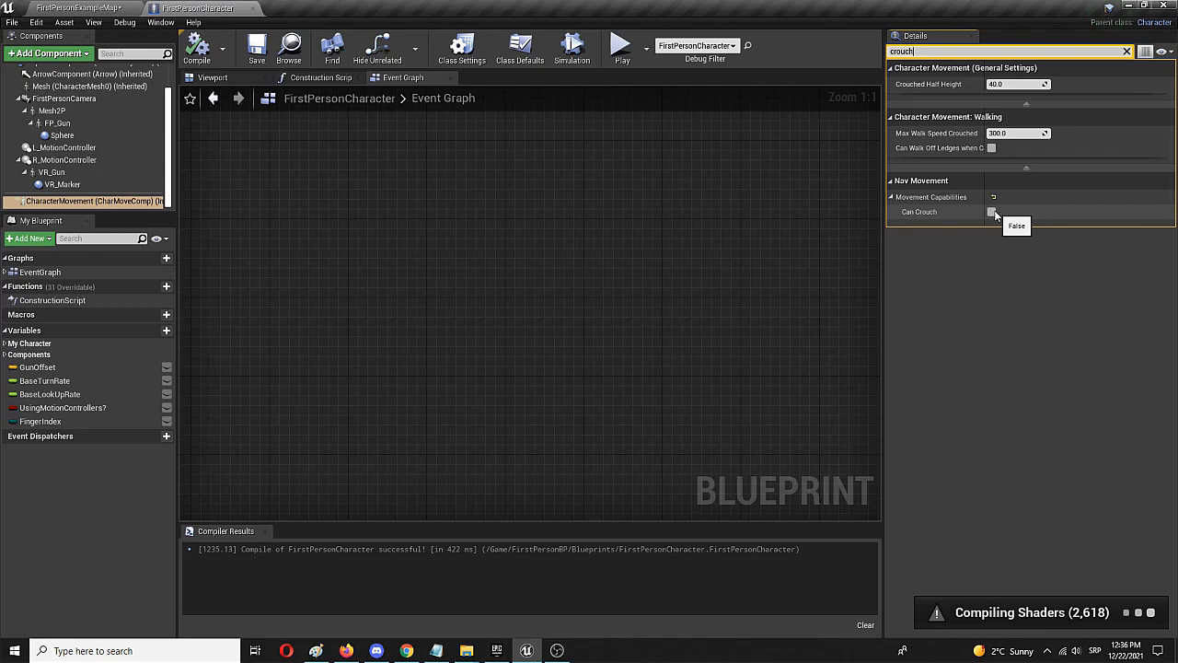
click(993, 211)
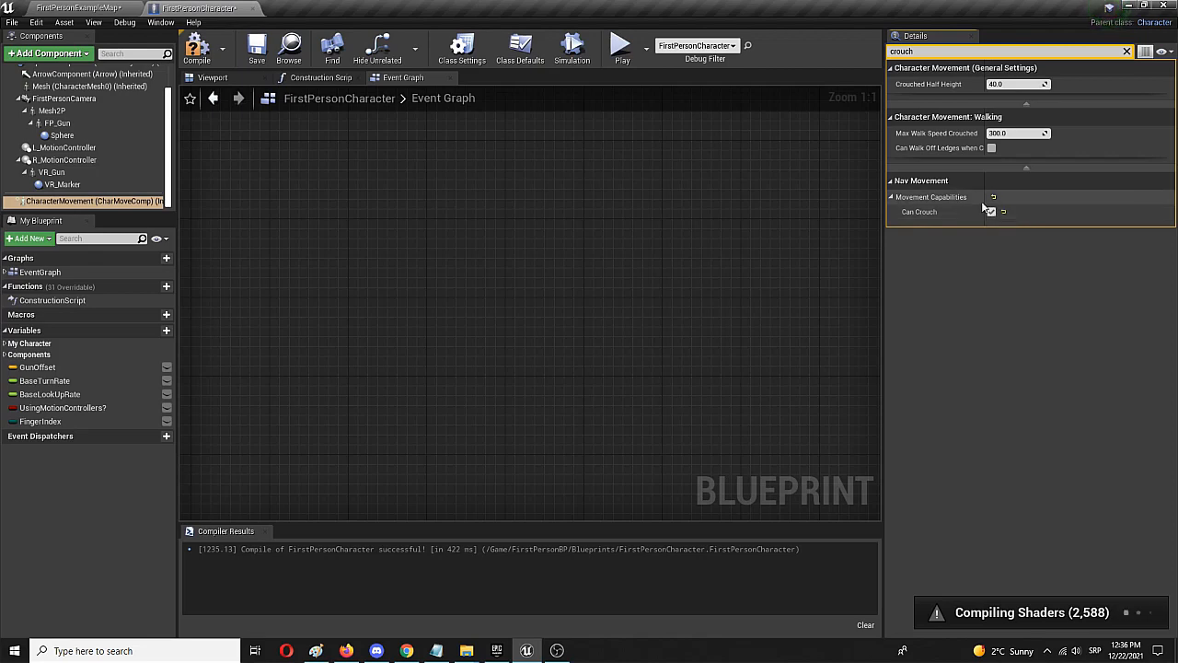
click(992, 211)
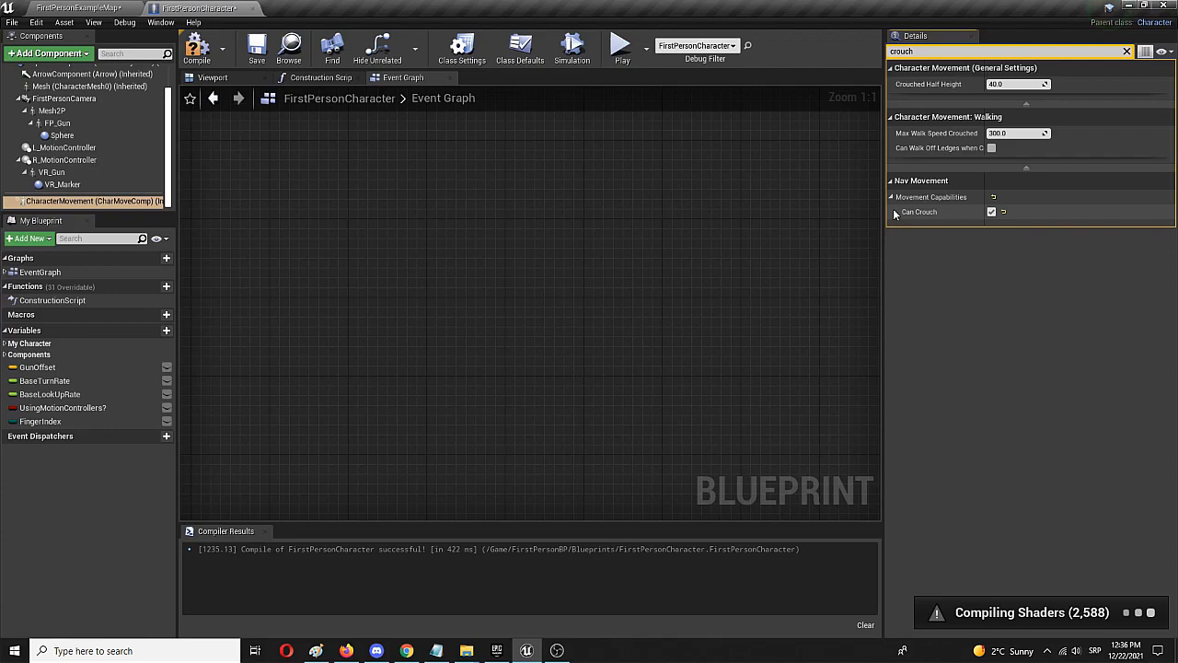
mouse_move(87, 201)
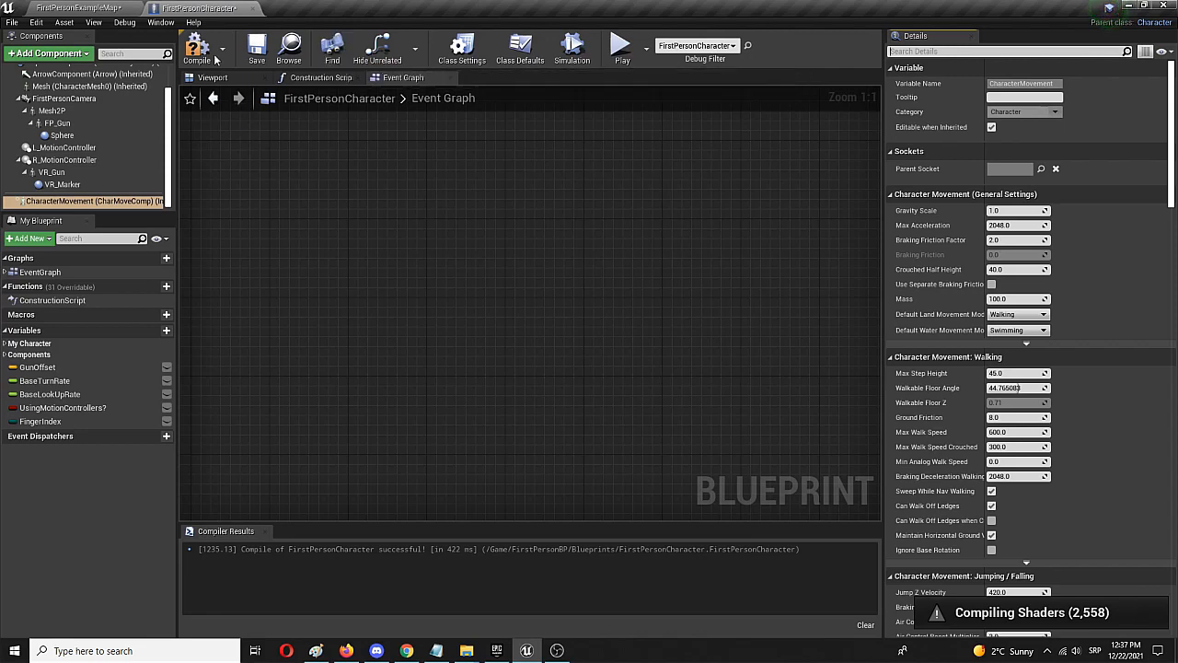
Step: Compile and save the FirstPersonCharacter blueprint, and zoom out the Event Graph
click(252, 46)
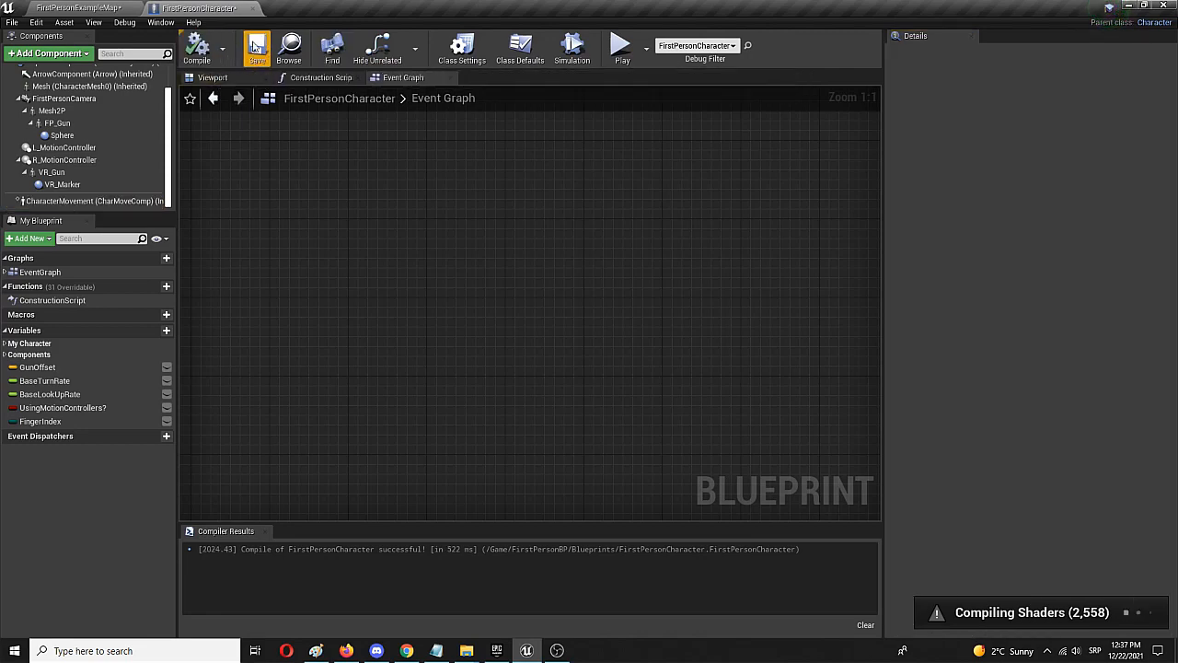
click(255, 48)
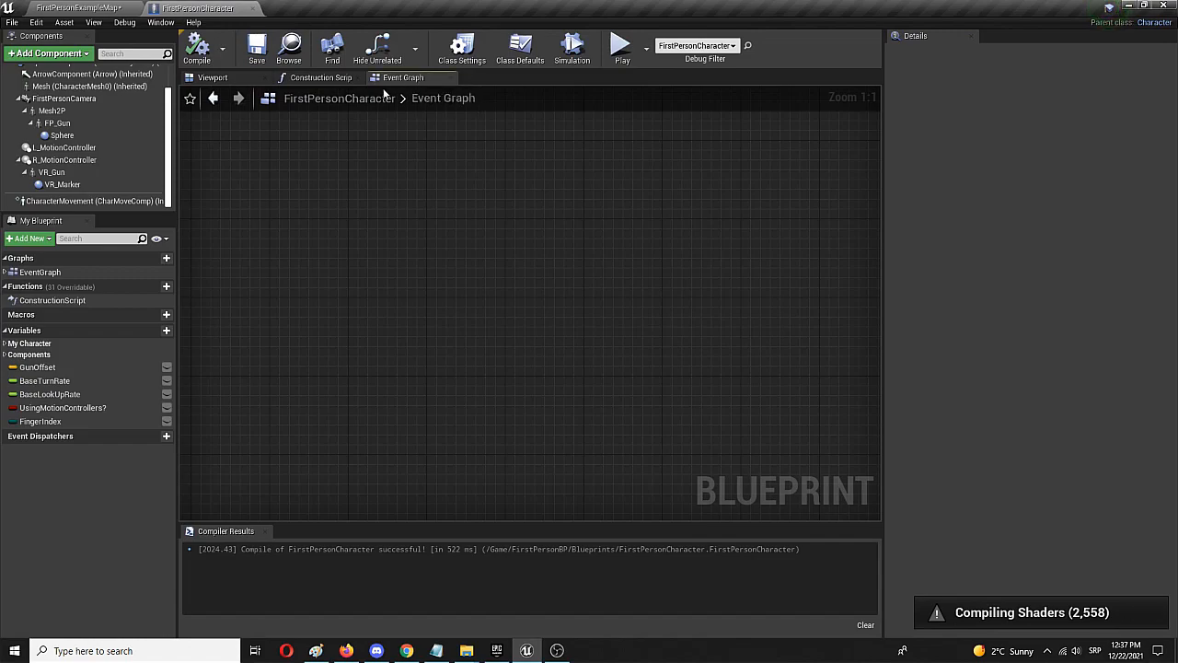
mouse_move(400, 190)
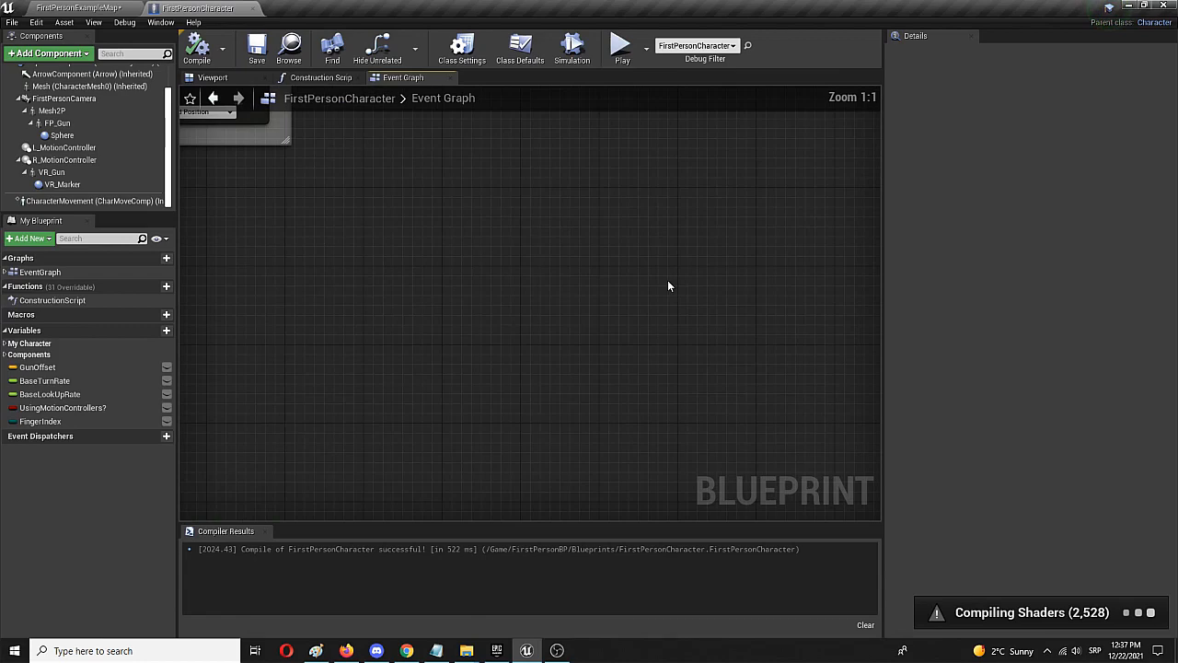
scroll(down, 3)
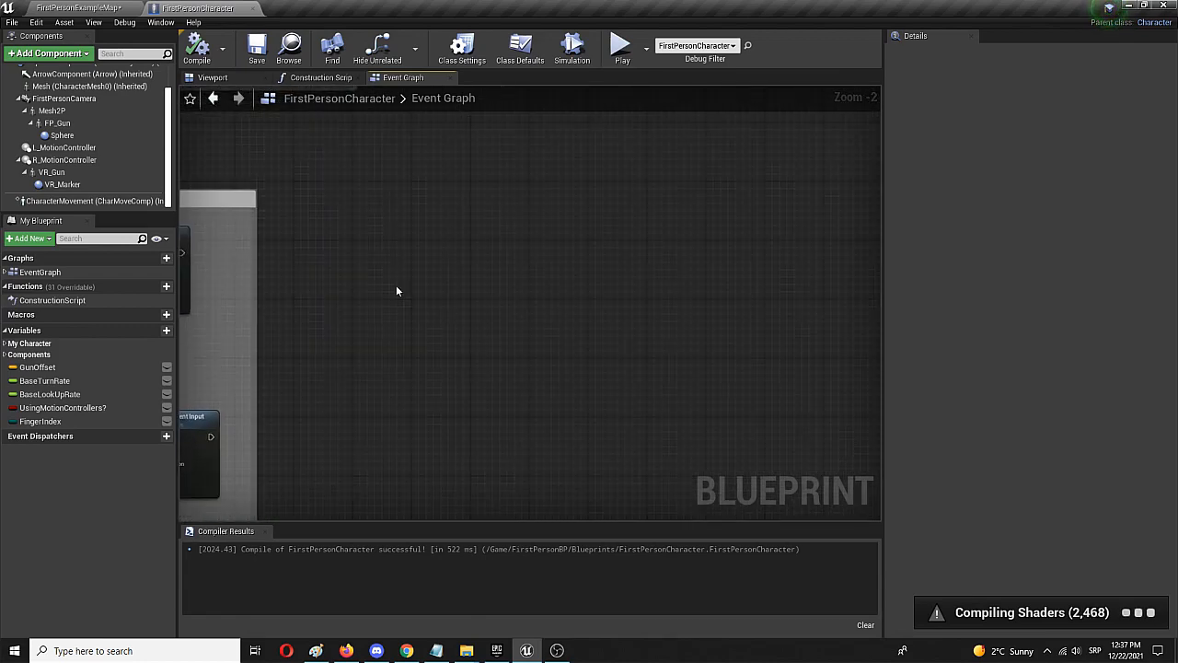
mouse_move(376, 243)
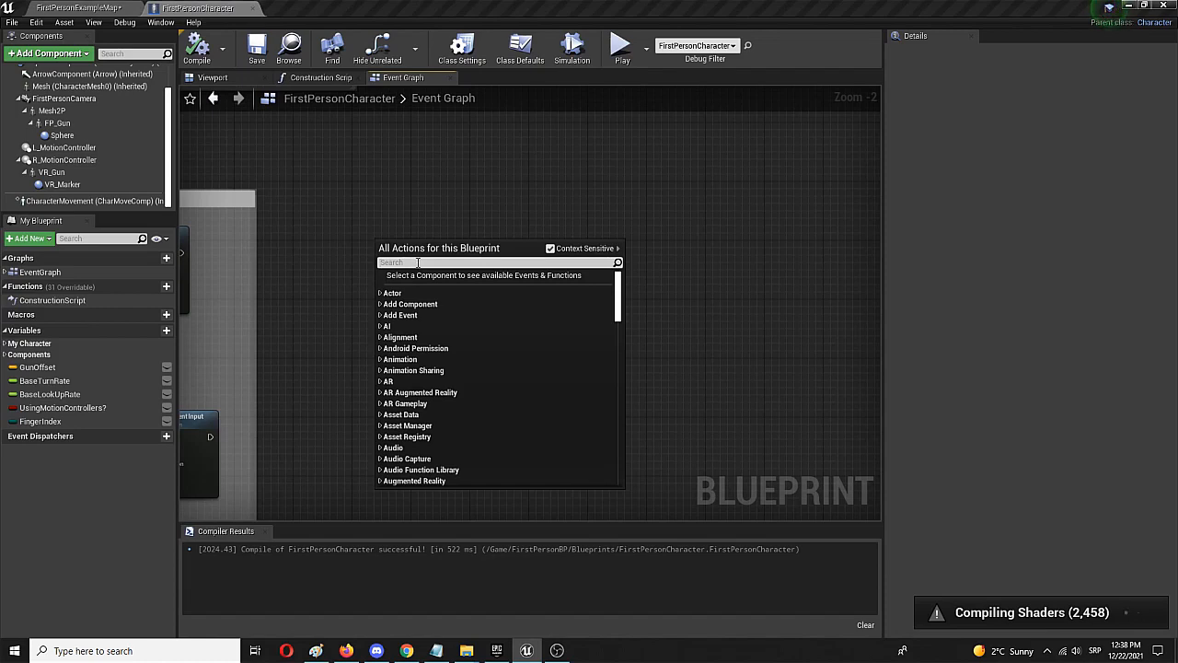
Step: Search 'acti' in All Actions to find the InputAction Crouch event
text(action eve)
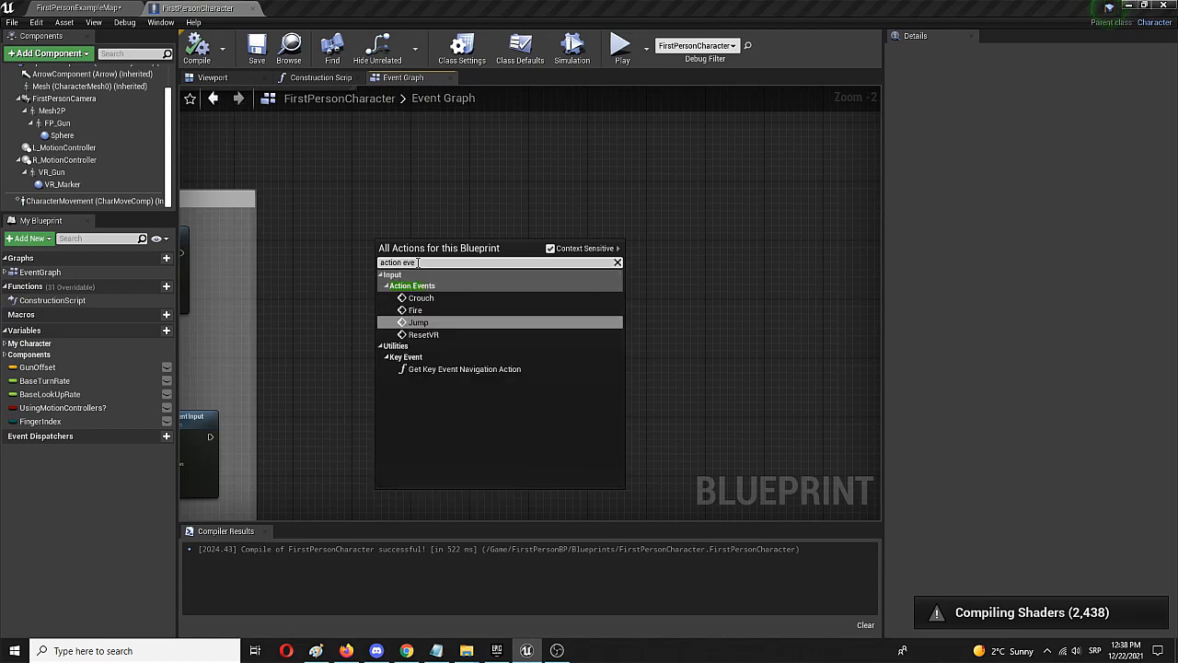
mouse_move(434, 287)
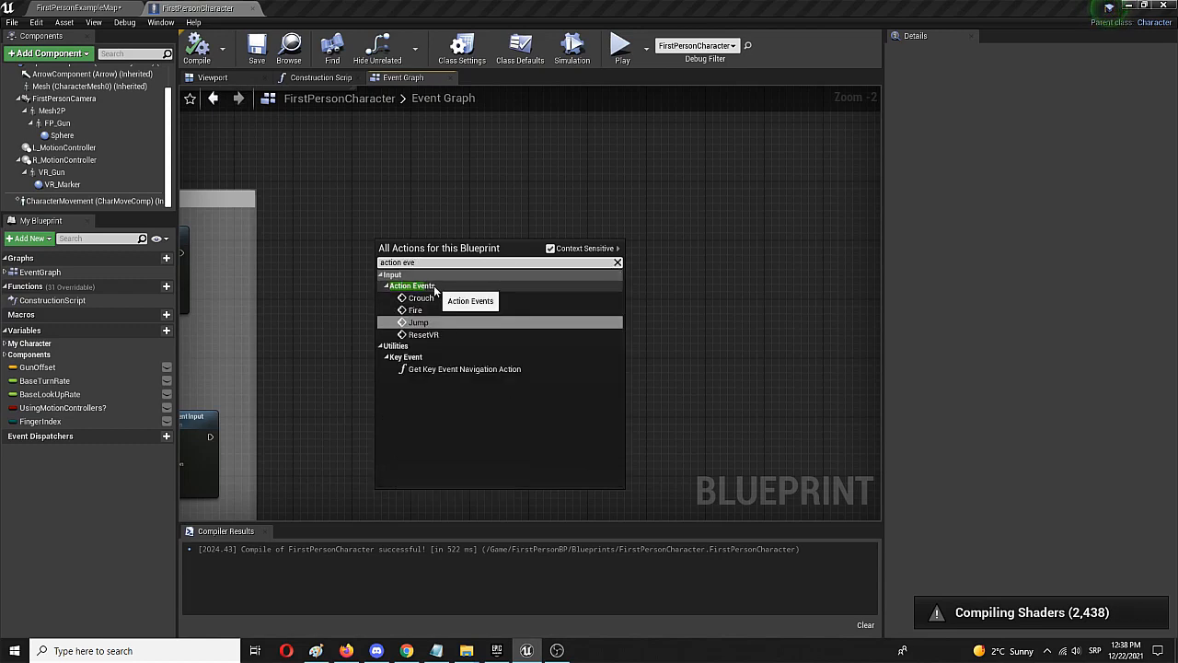
mouse_move(422, 297)
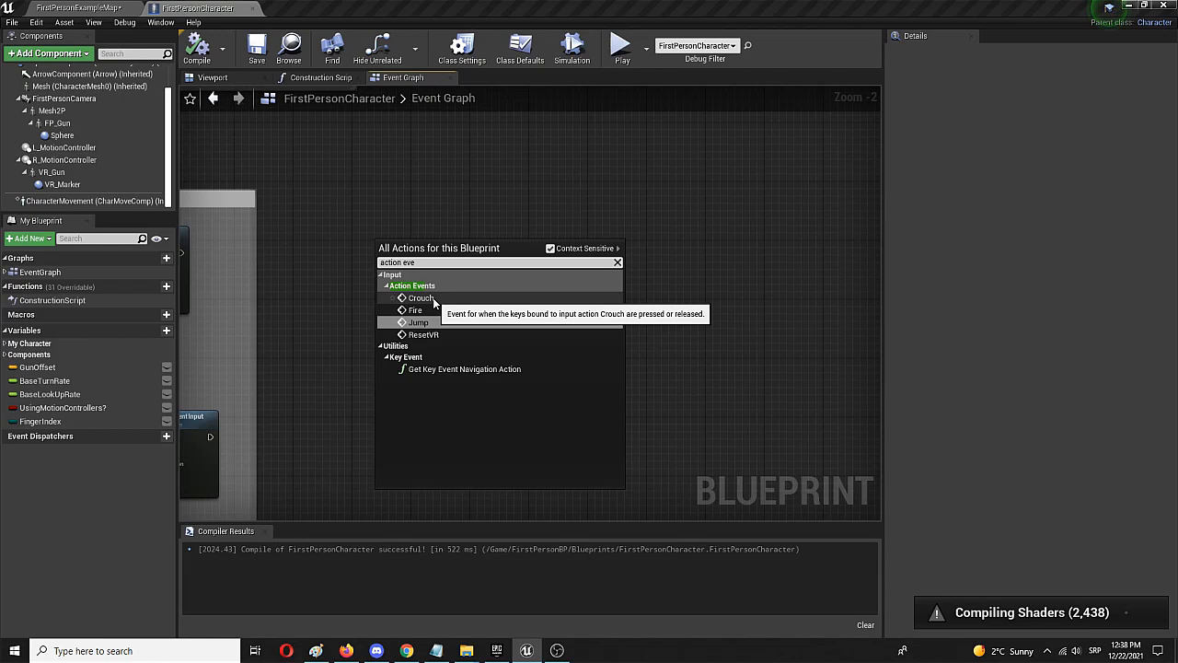
mouse_move(459, 303)
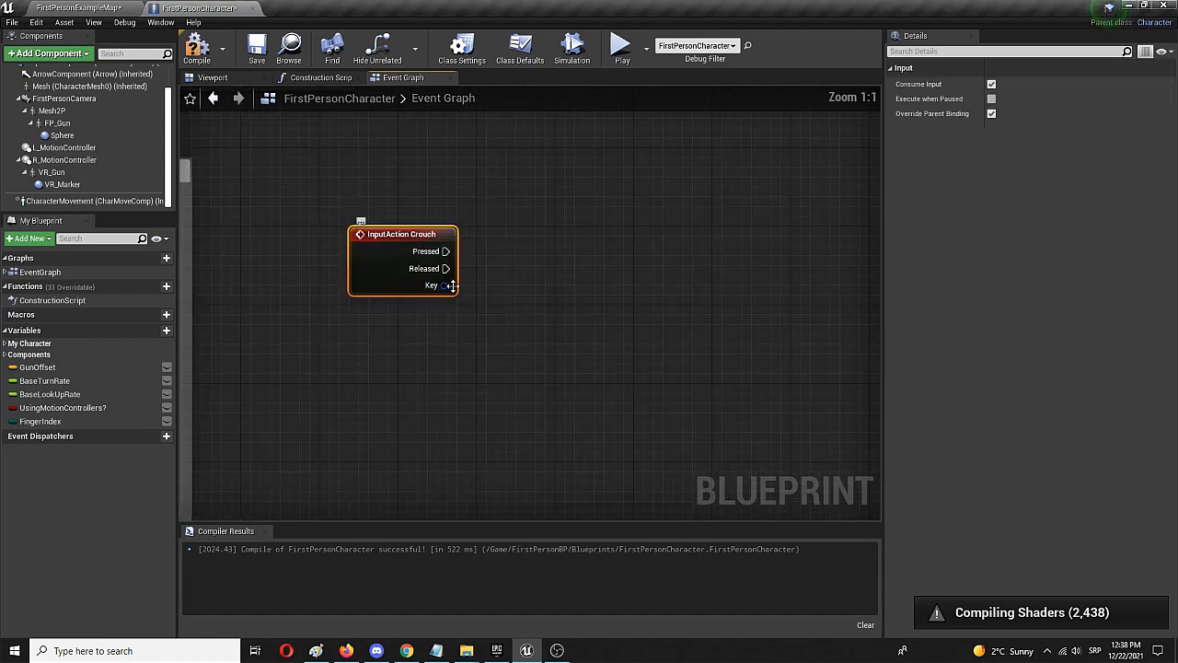
mouse_move(415, 247)
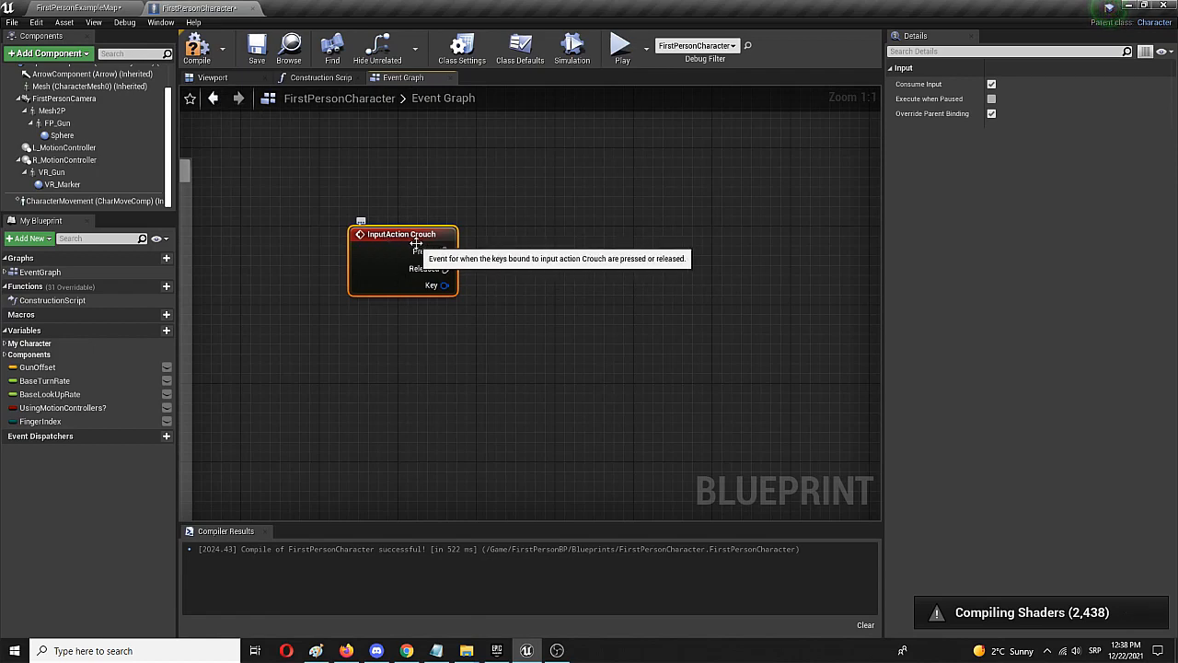
mouse_move(453, 251)
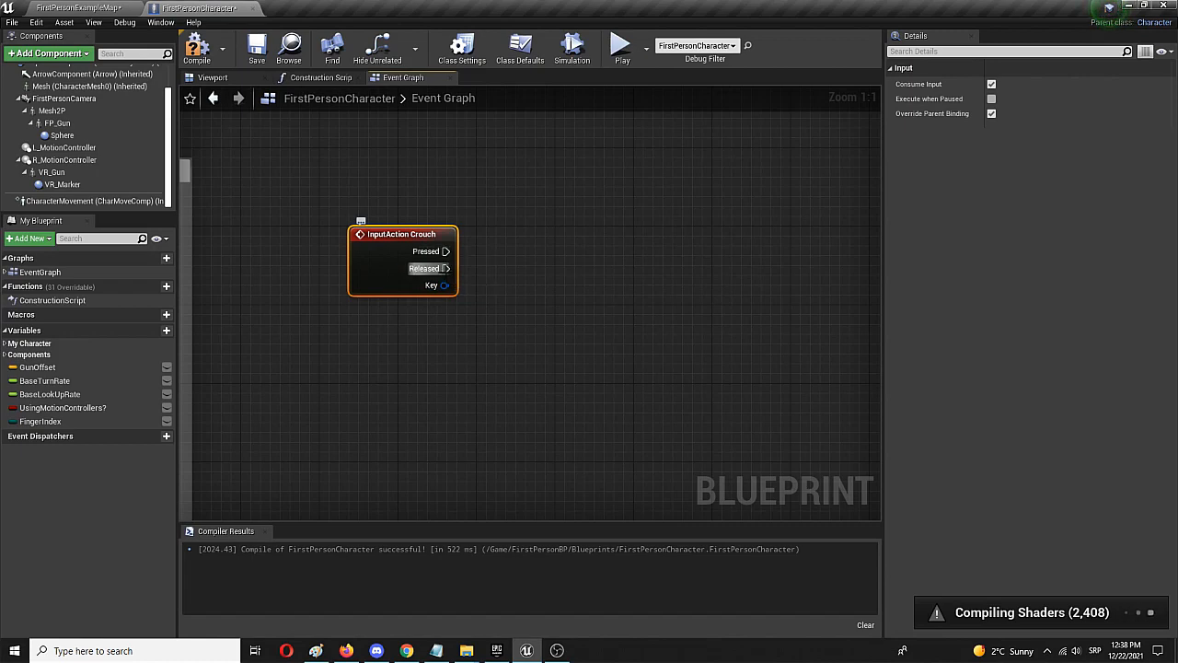
mouse_move(448, 235)
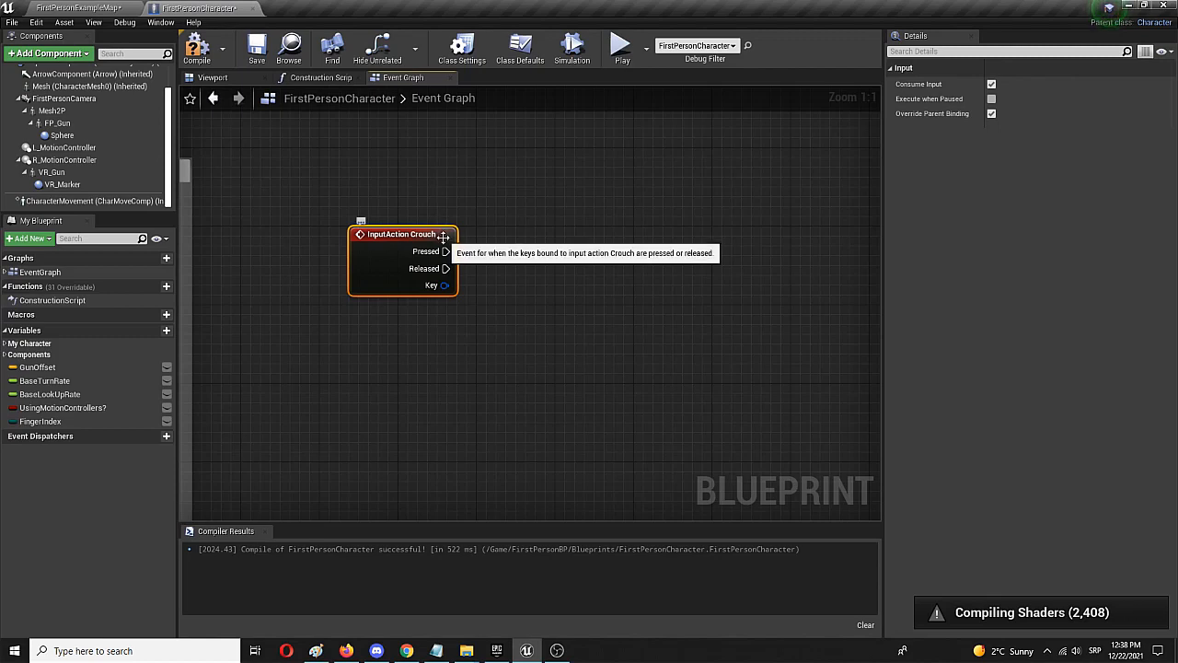
Step: Drag from InputAction Crouch's Pressed pin and add a Flip Flop node
drag(446, 250, 516, 258)
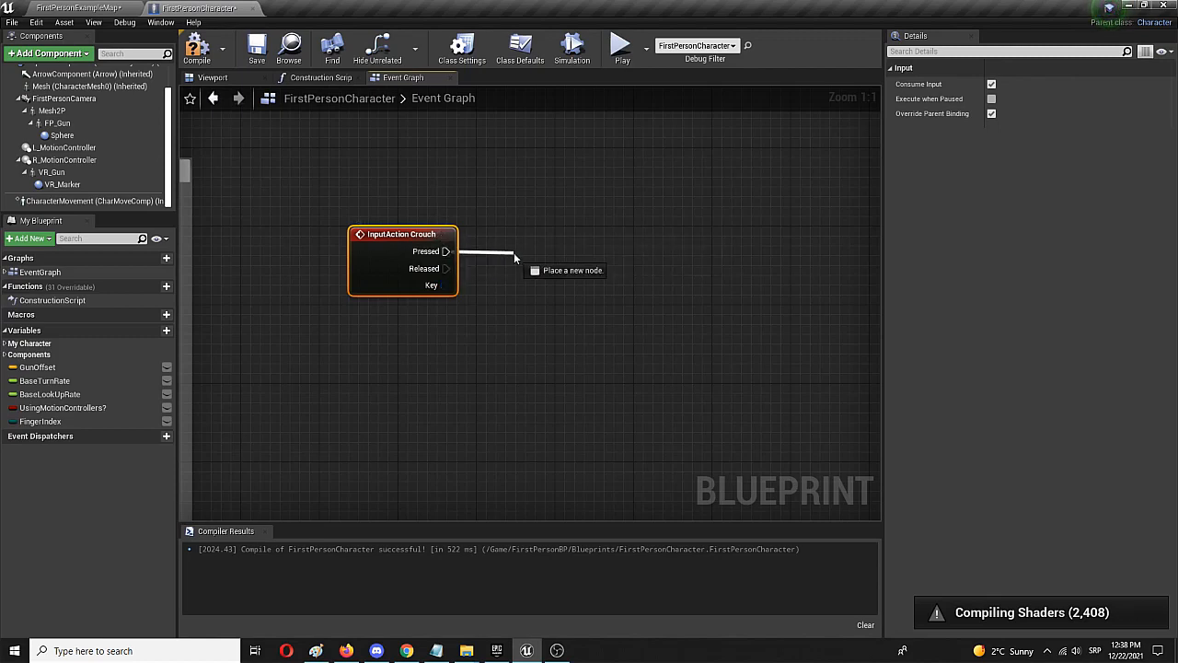
click(515, 256)
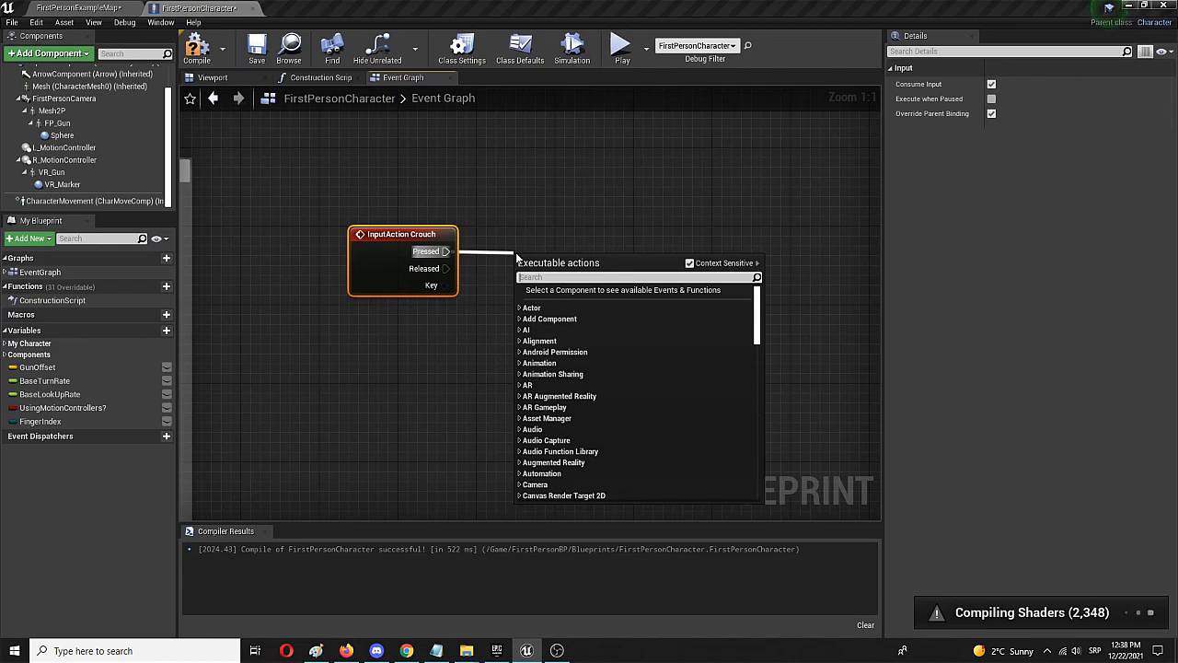
text(flipf)
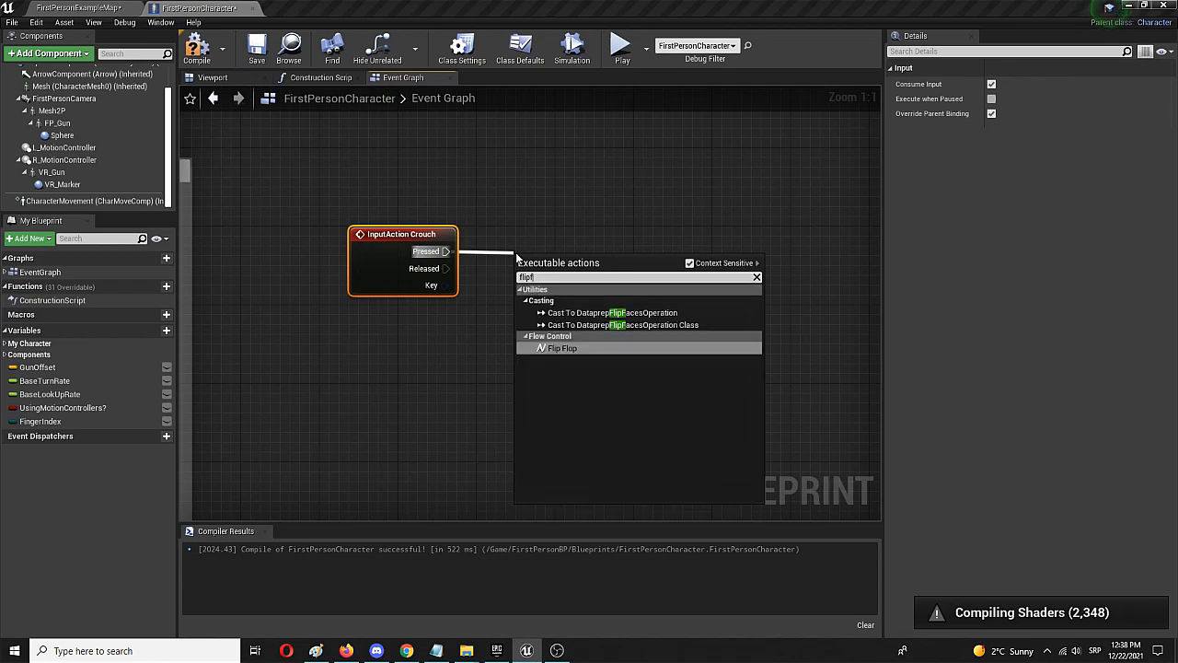
click(560, 347)
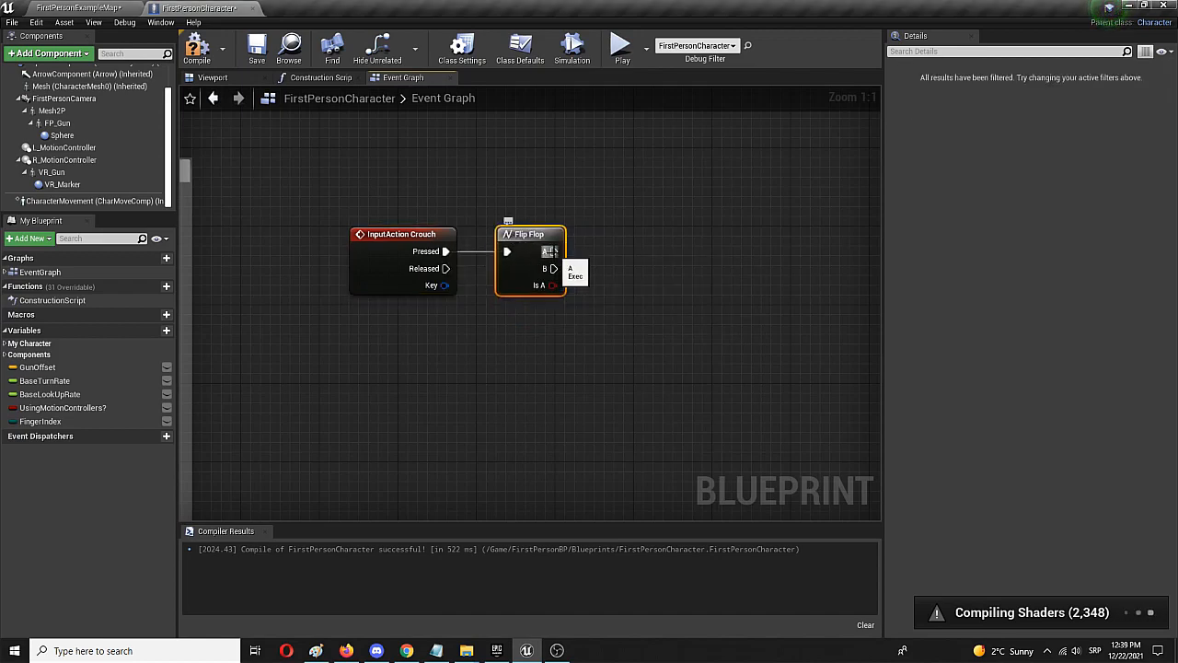
Step: Connect Flip Flop output A to a Crouch node and output B to Un Crouch
drag(555, 252, 635, 256)
text(crouch)
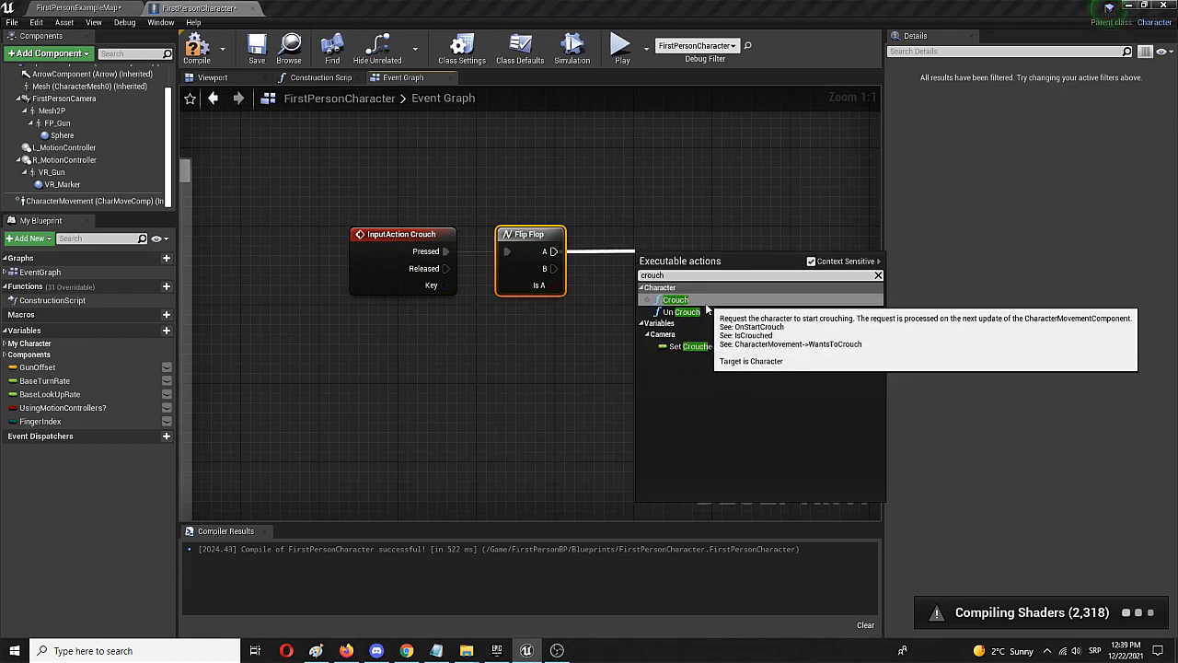
mouse_move(709, 312)
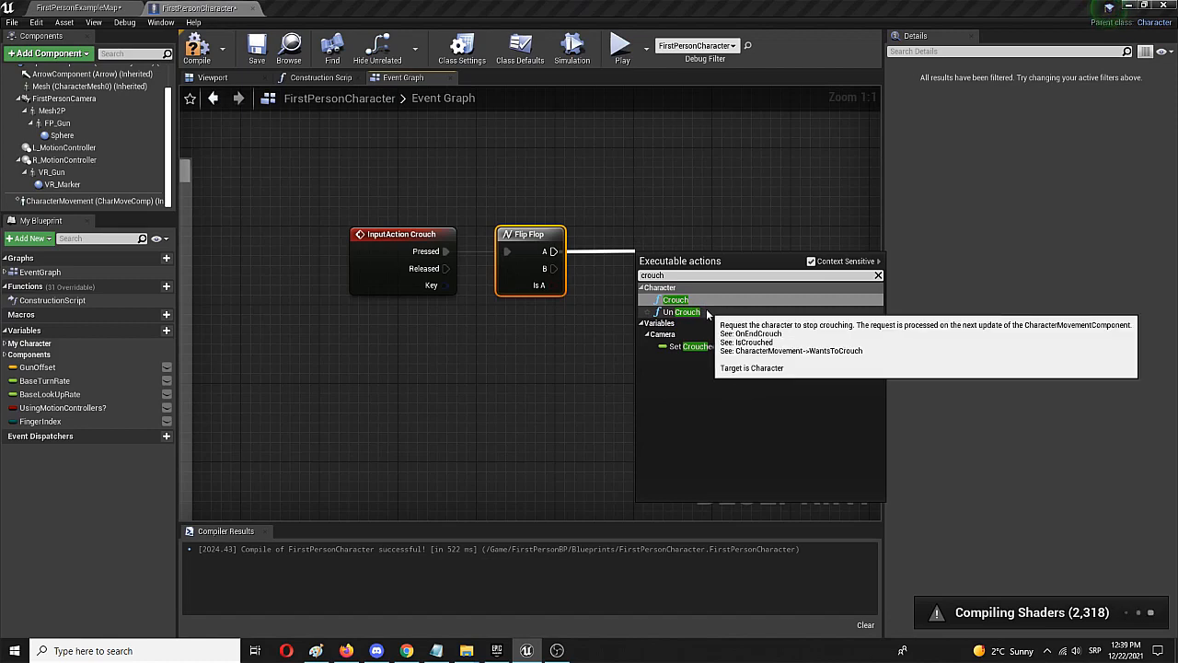
click(673, 299)
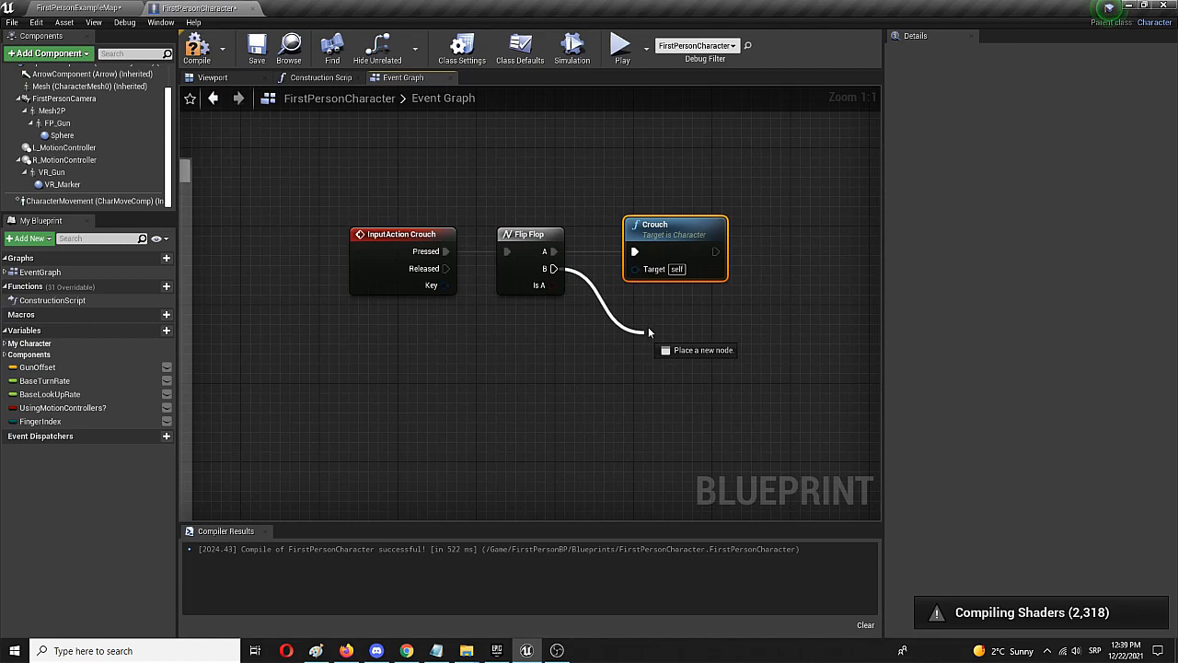
click(649, 331)
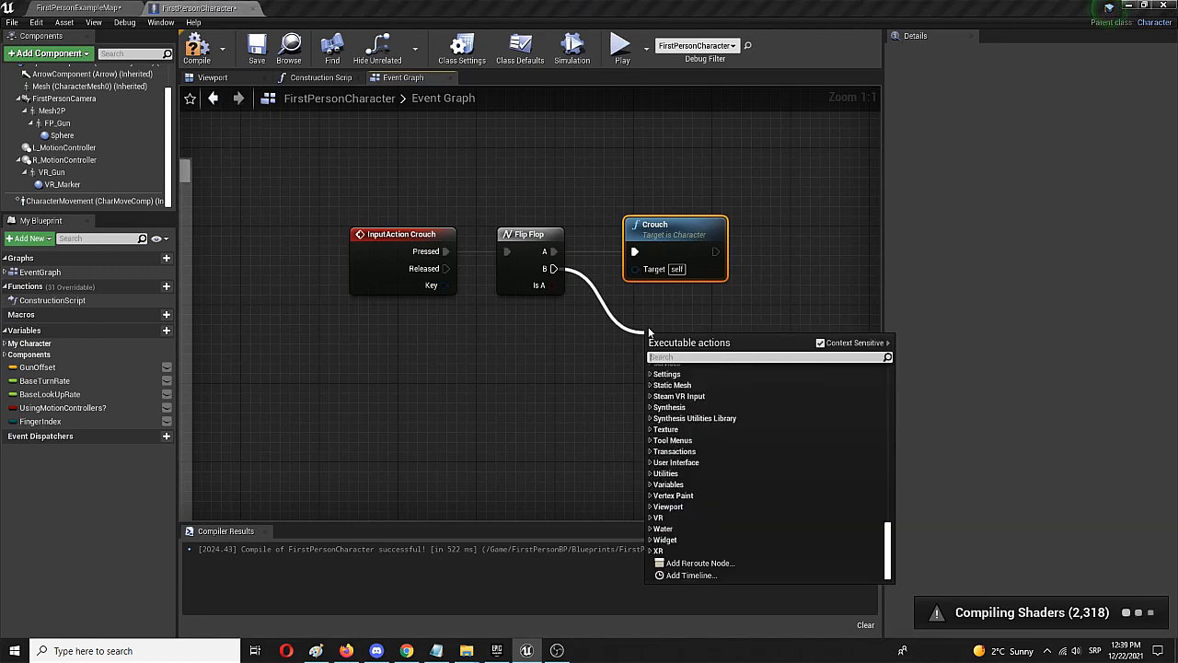
text(uncro)
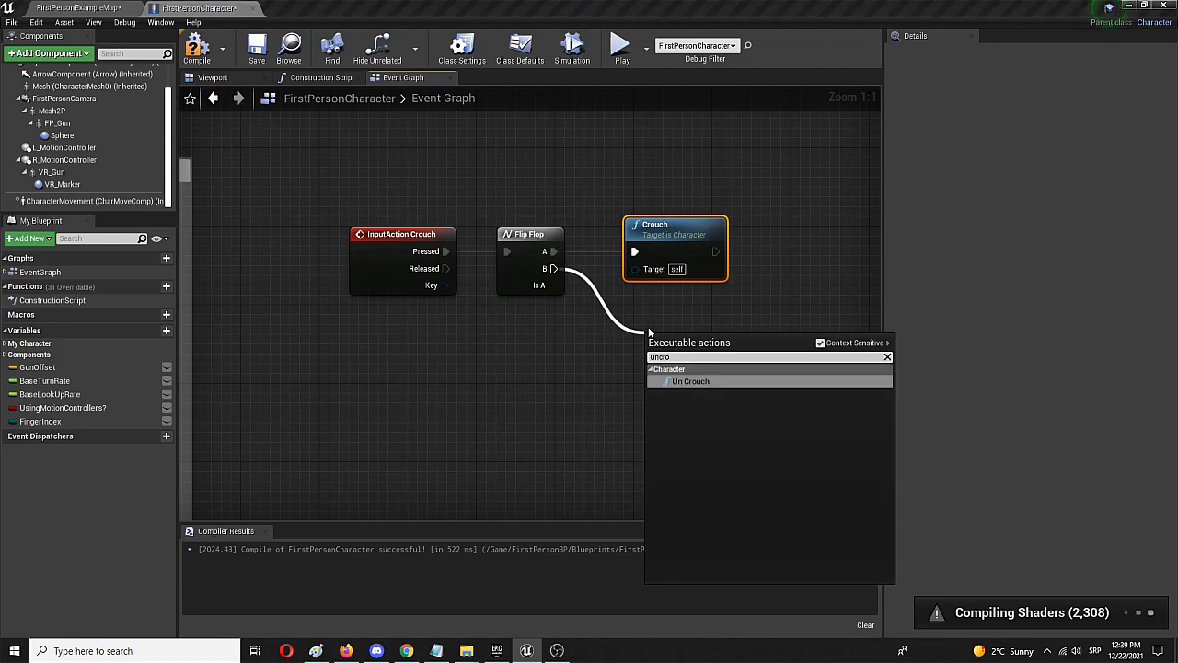
click(690, 382)
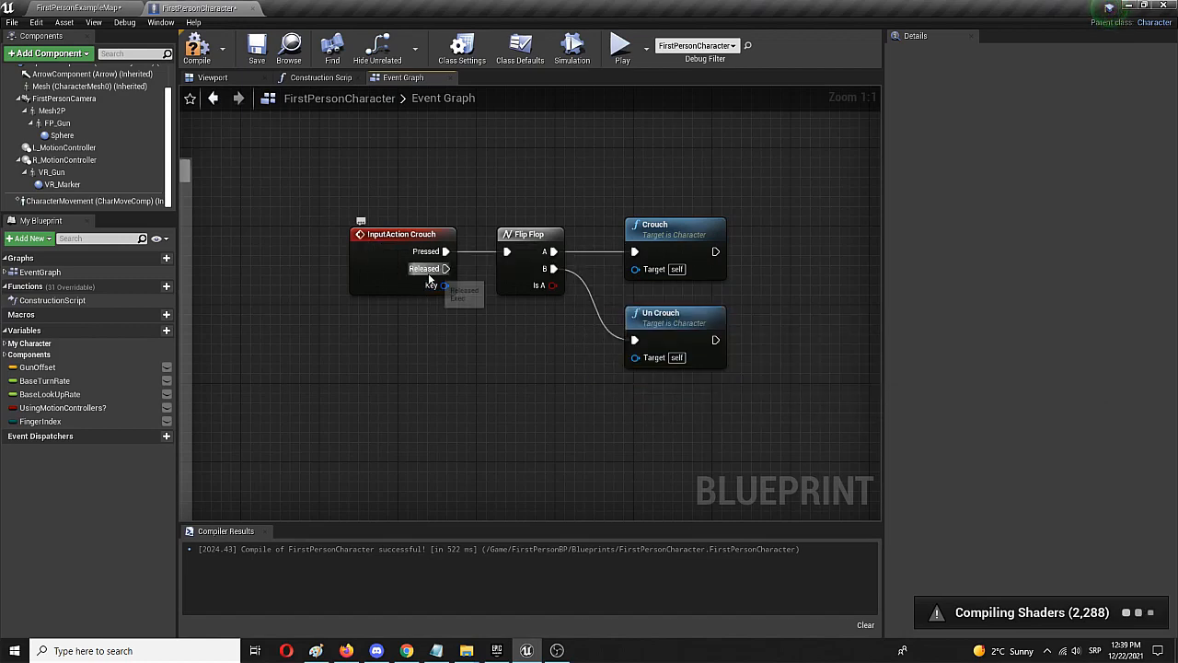
mouse_move(530, 288)
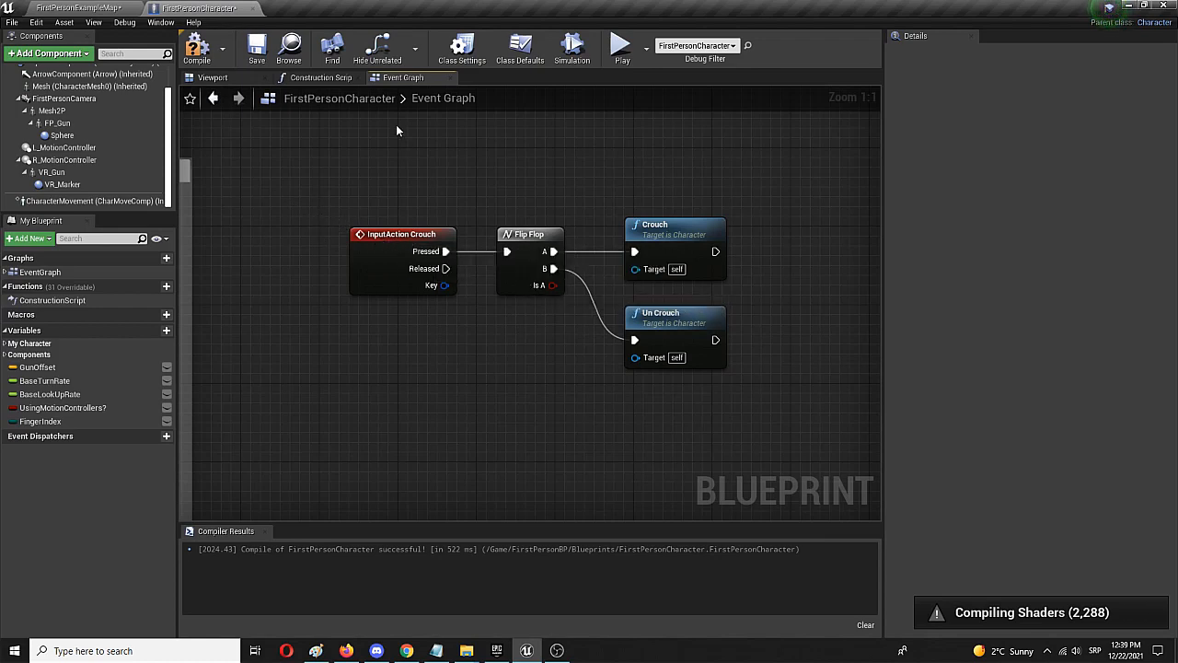
mouse_move(209, 48)
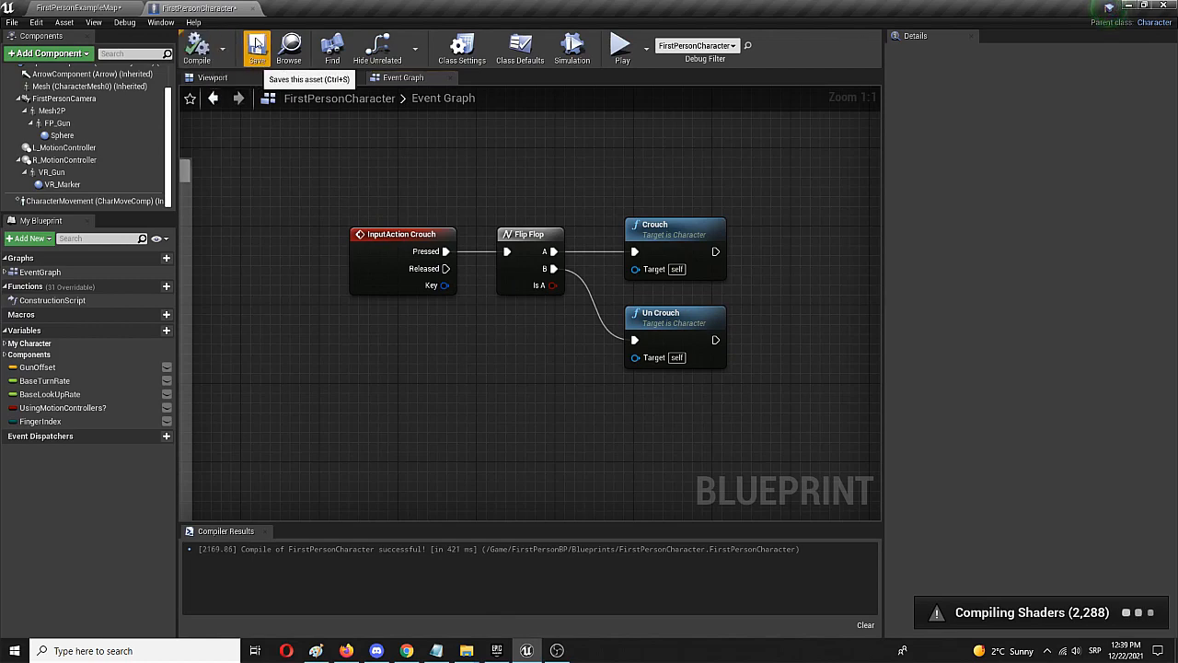
Step: Play FirstPersonExampleMap to test crouching, then return to the FirstPersonCharacter tab
click(70, 8)
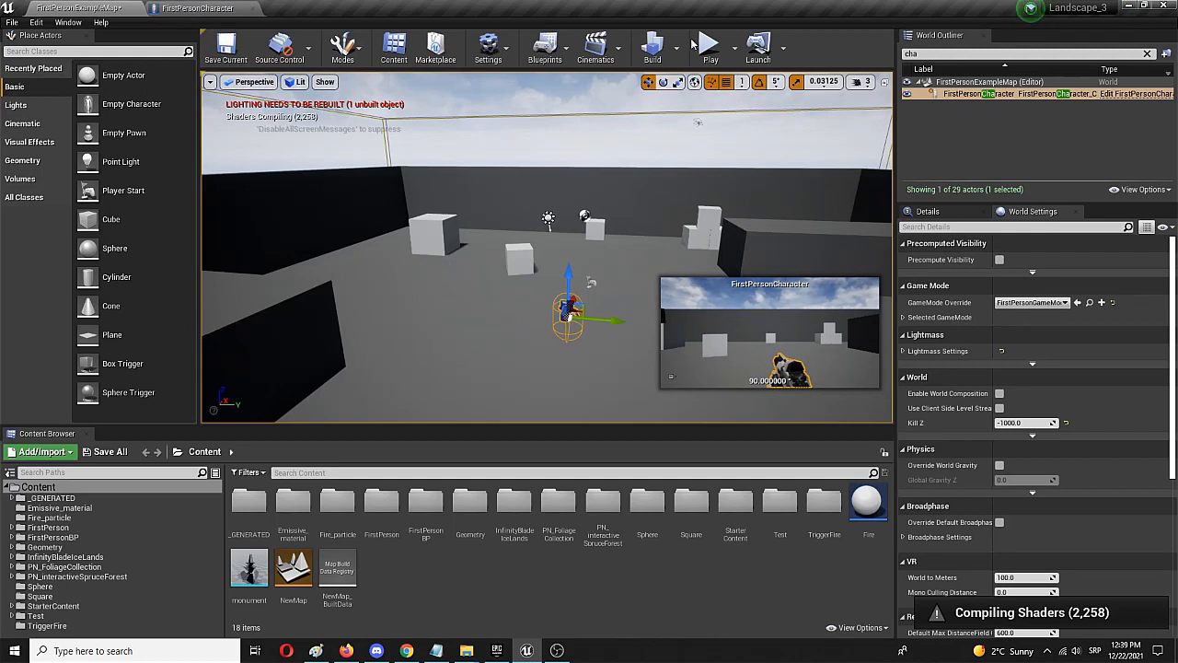
mouse_move(709, 44)
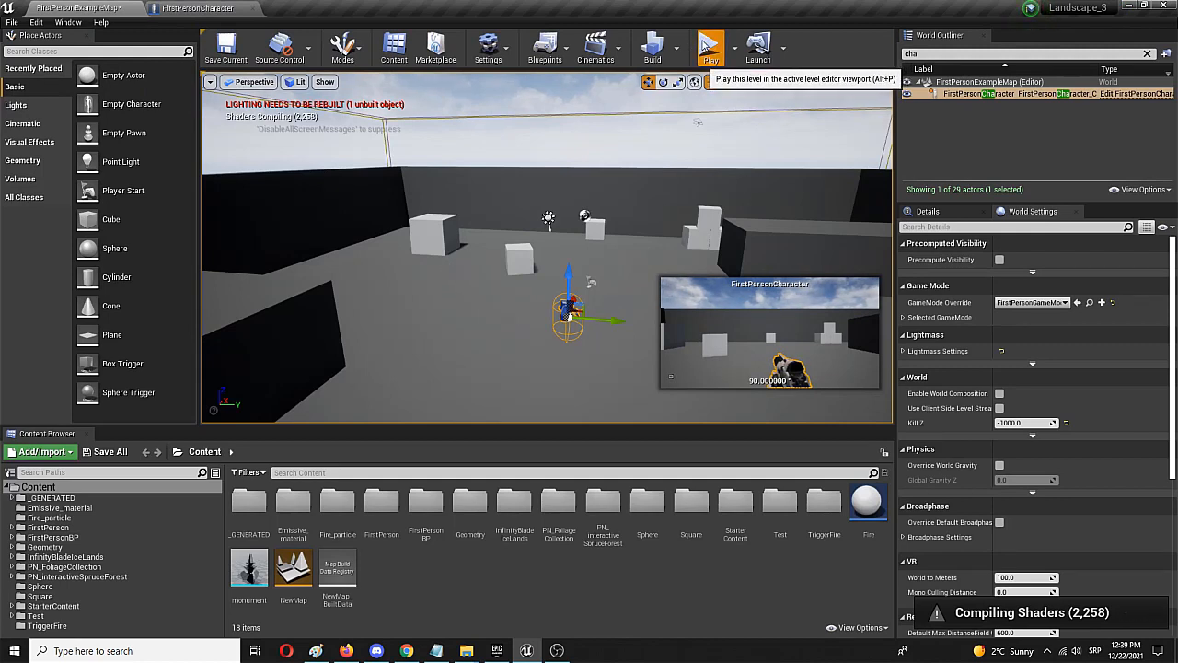
click(707, 46)
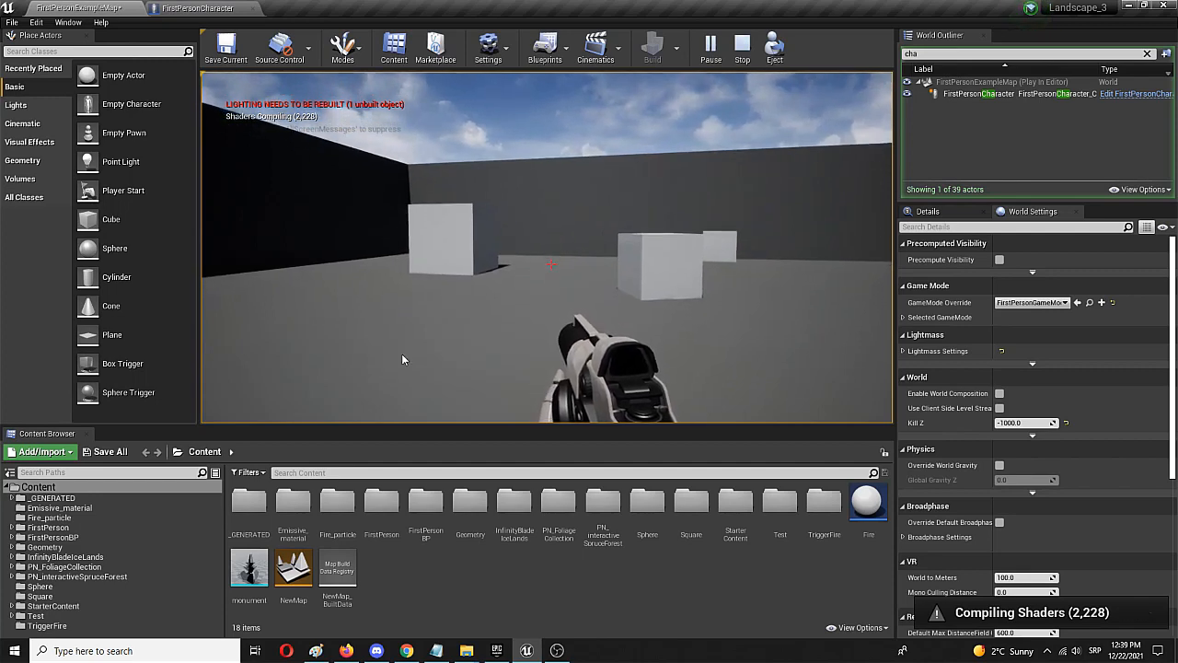
click(197, 8)
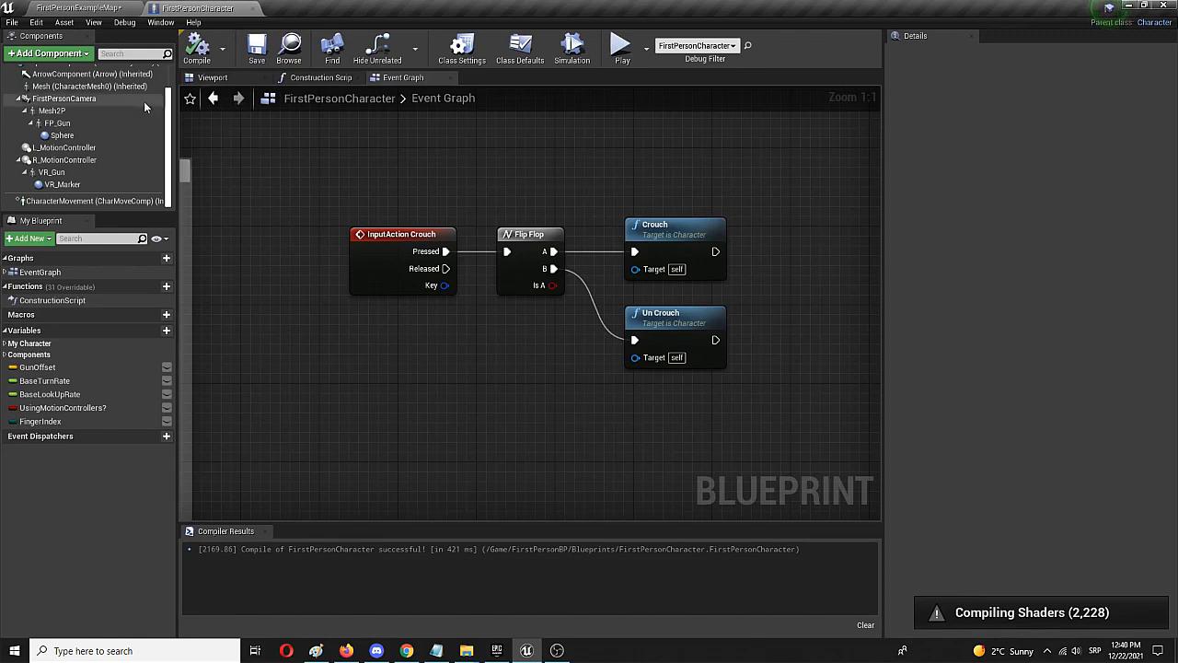
Step: Set FirstPersonCharacter's Crouched Eye Height default to 4.761987 and recompile the blueprint
click(212, 77)
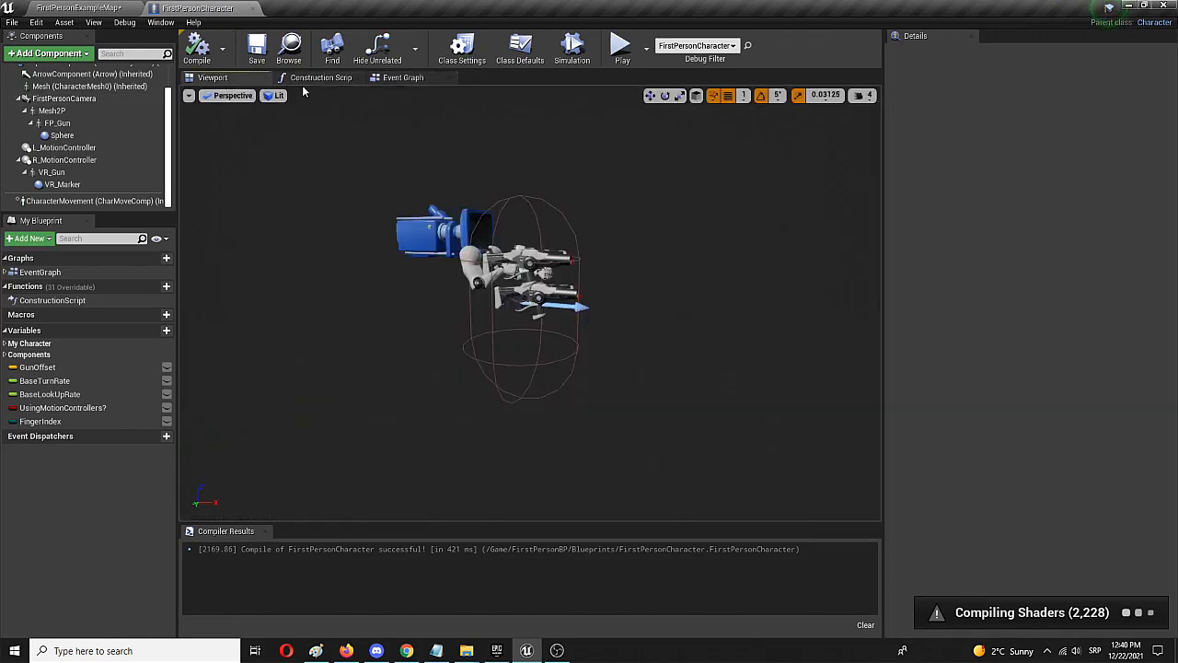
click(520, 46)
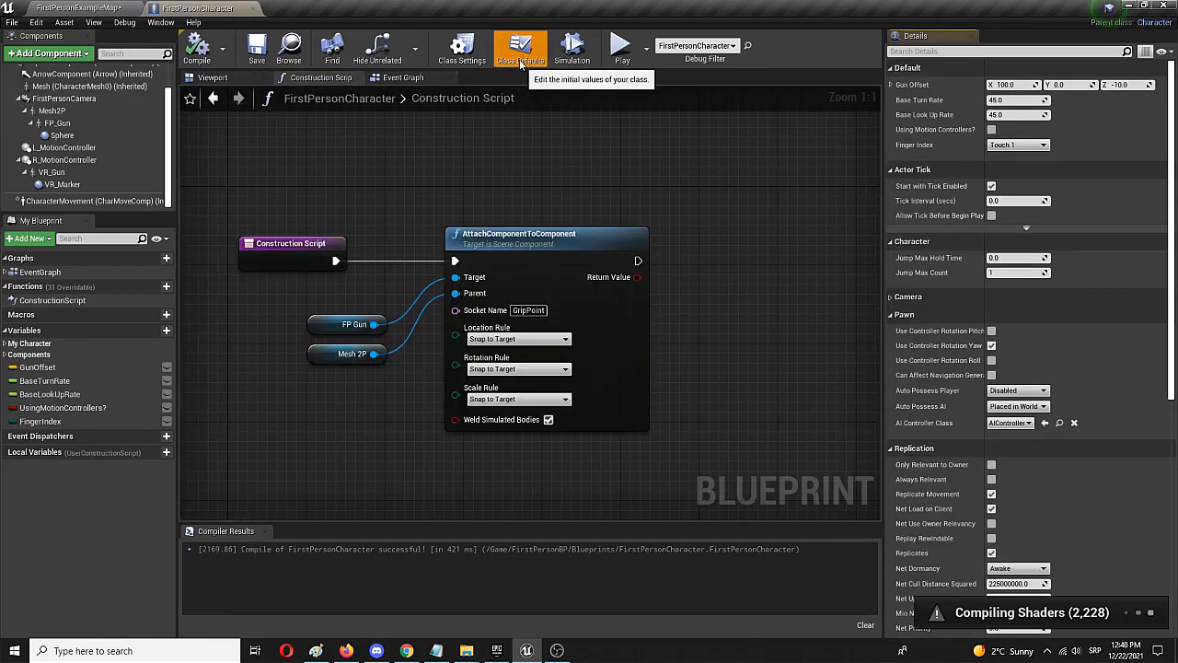
text(crod)
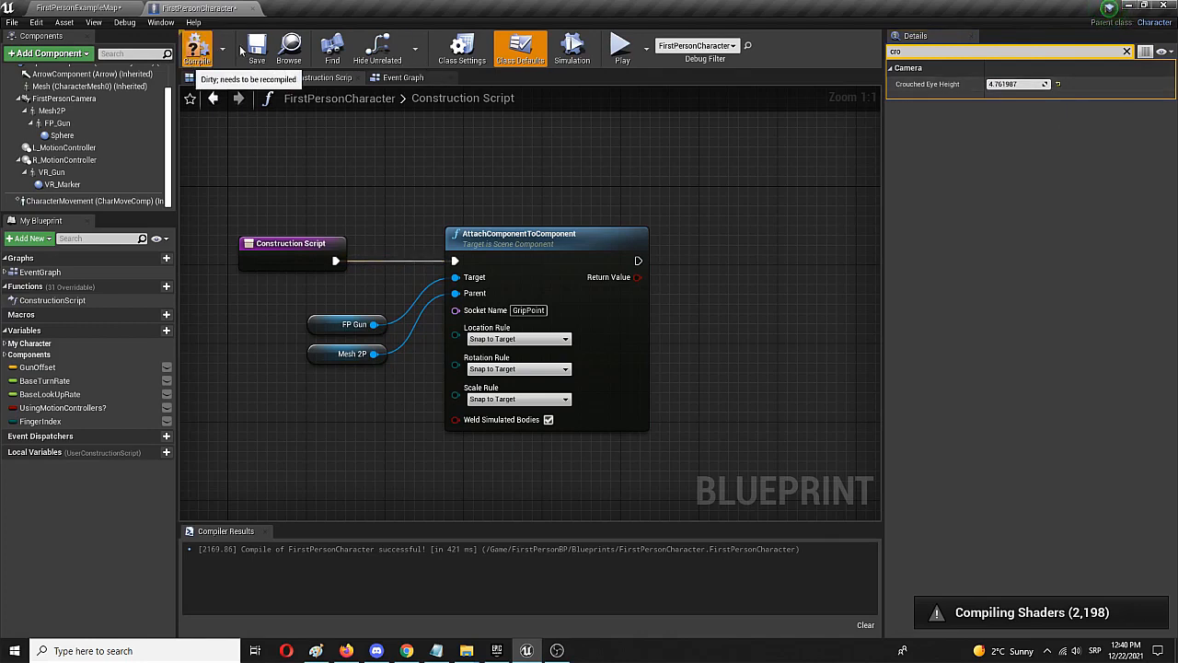
click(83, 8)
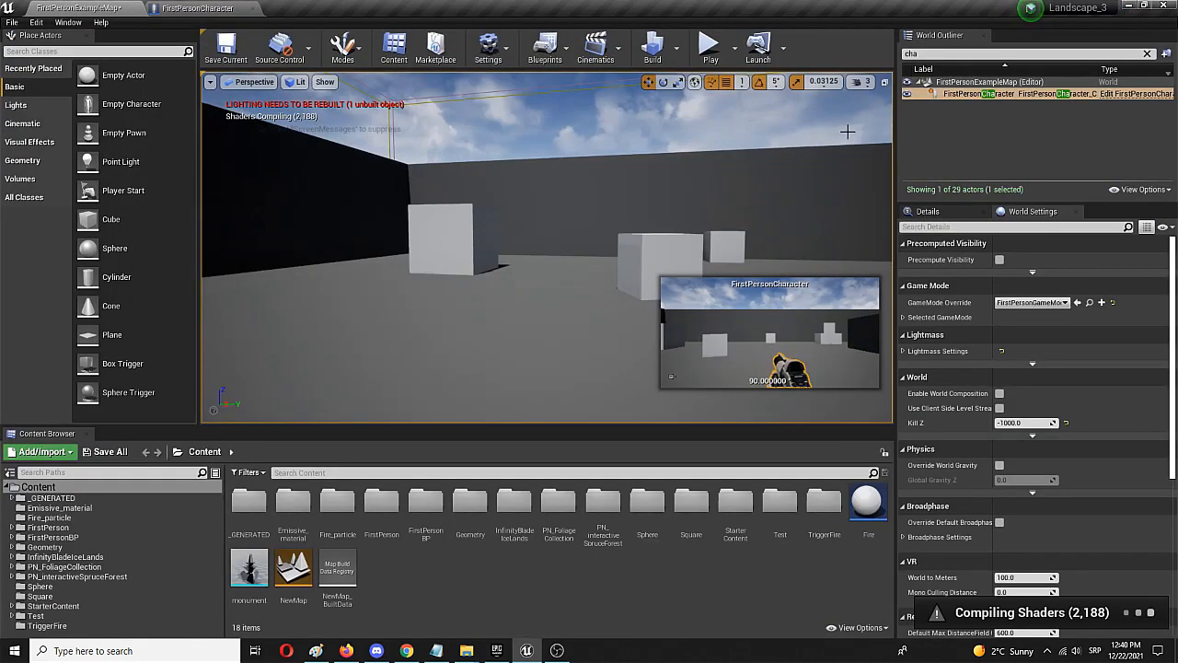
Step: Play the level, test crouching with Left Shift, then stop the session
click(706, 44)
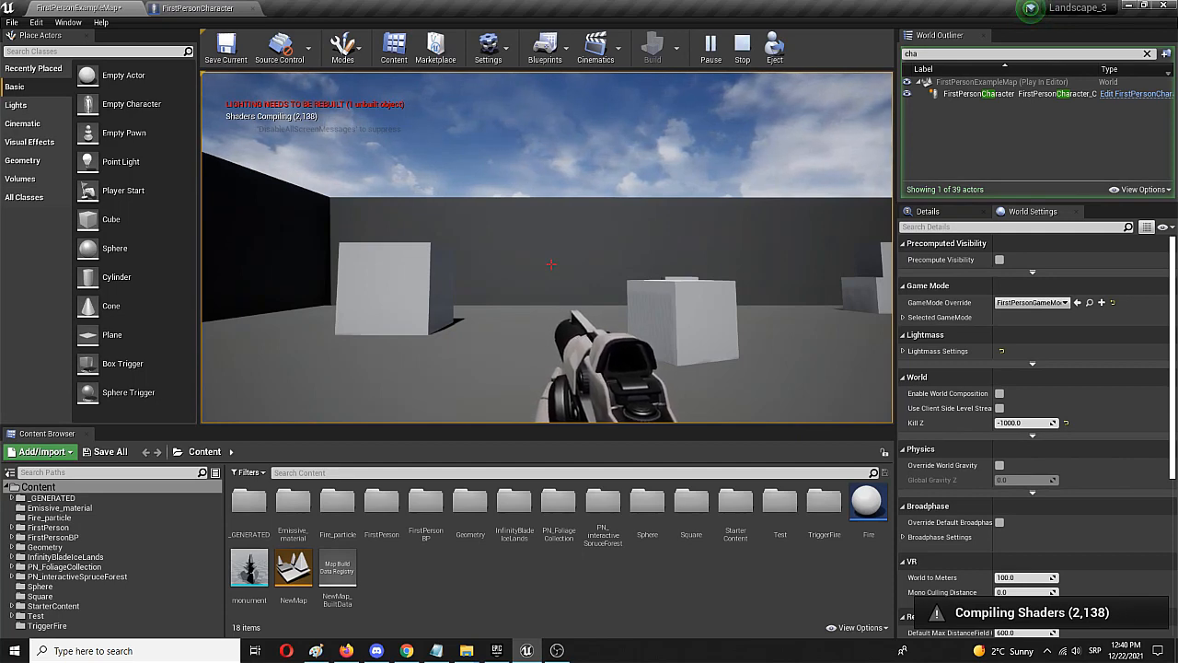
click(735, 48)
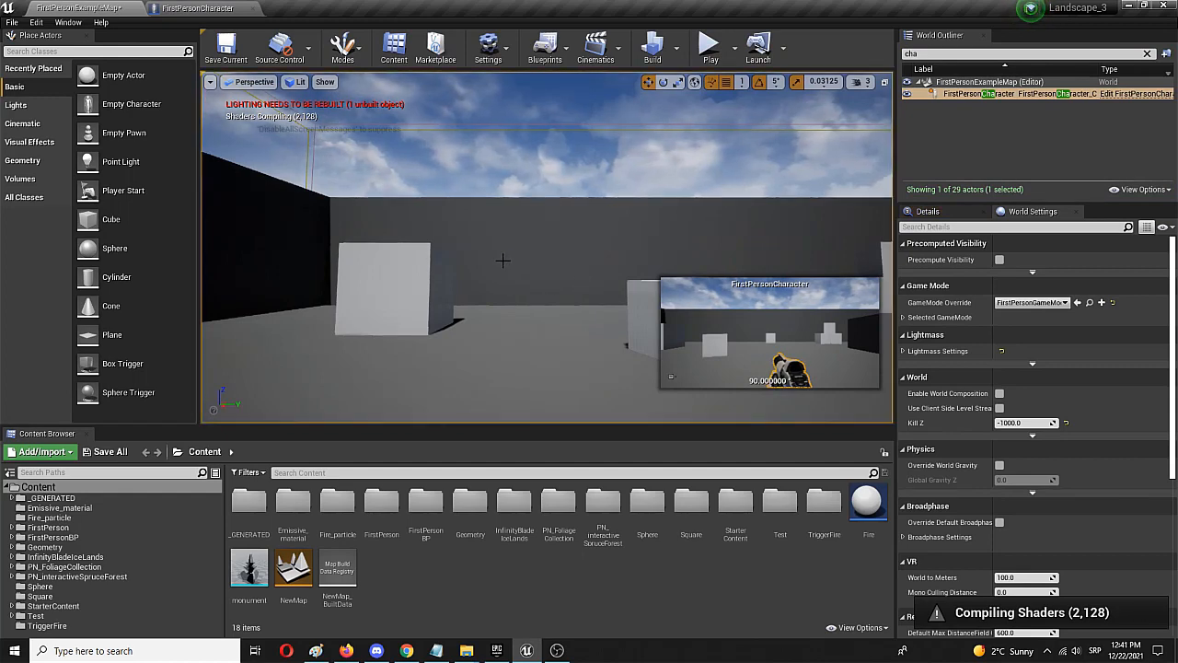
mouse_move(491, 251)
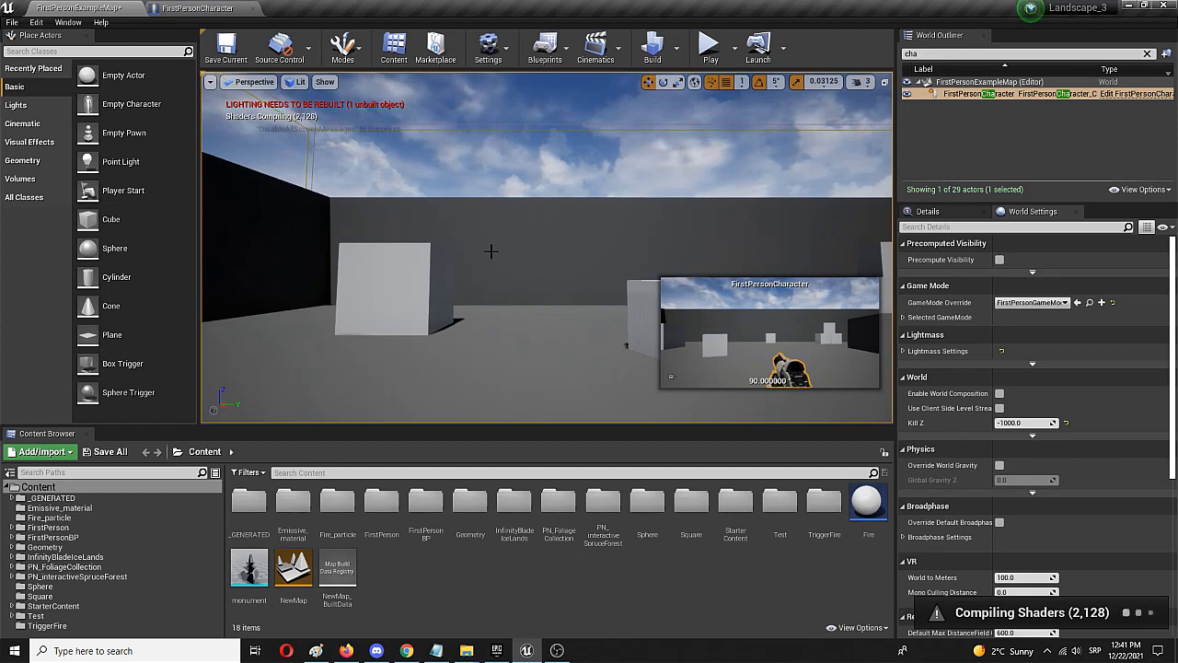
mouse_move(495, 249)
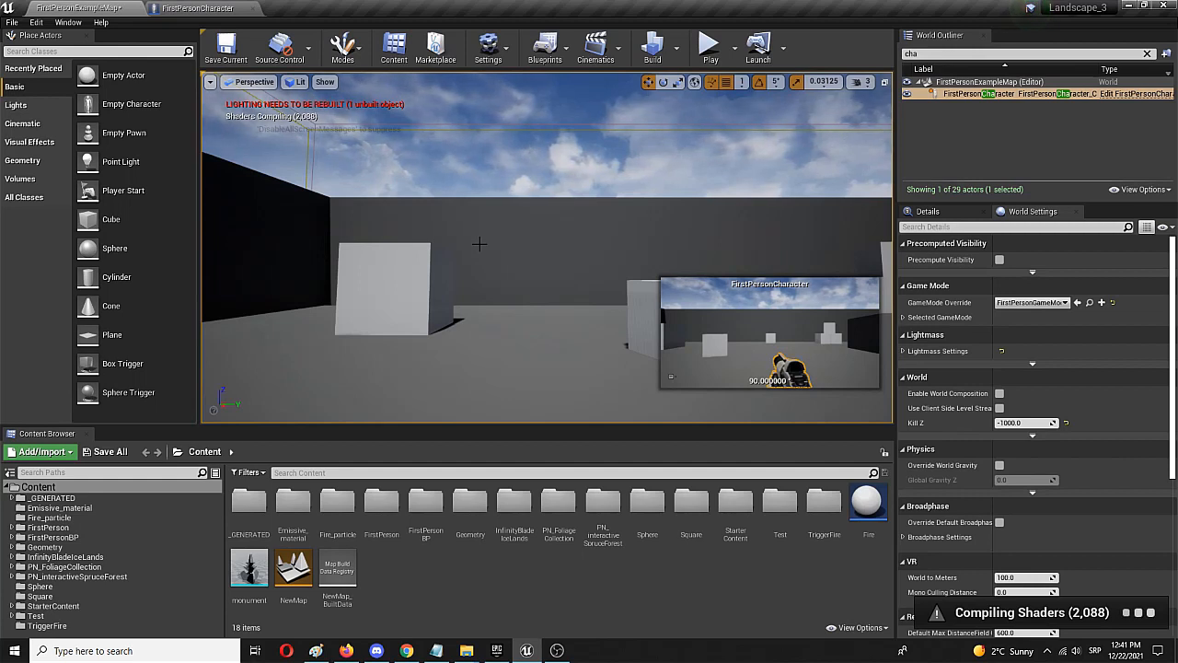
mouse_move(486, 259)
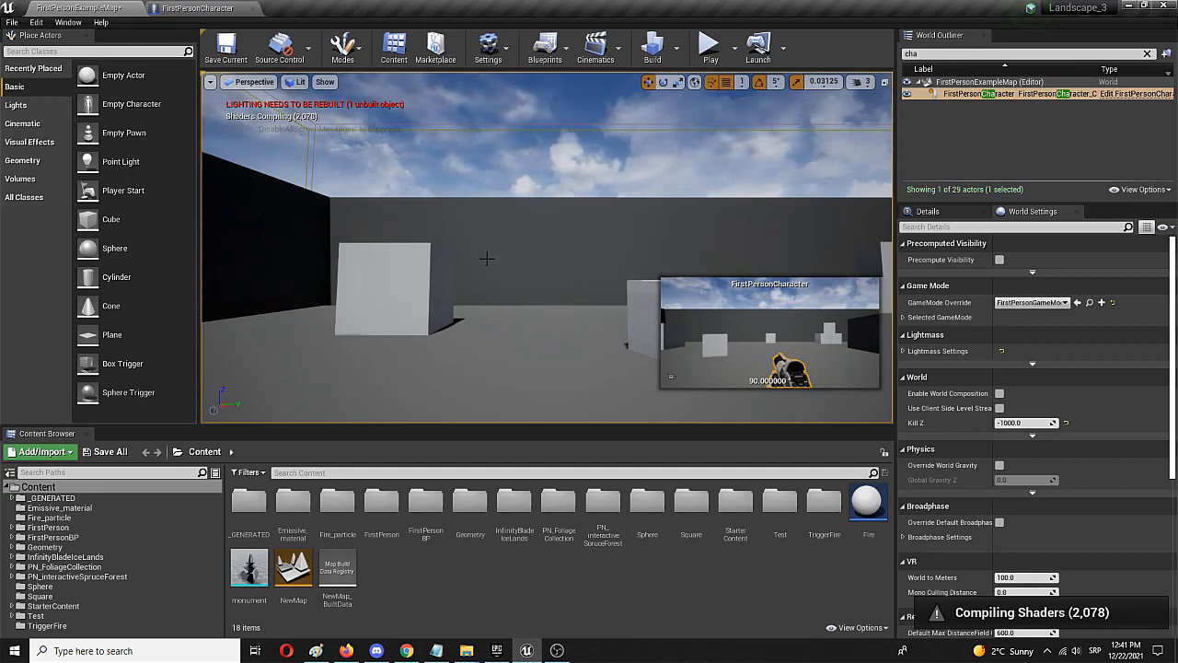